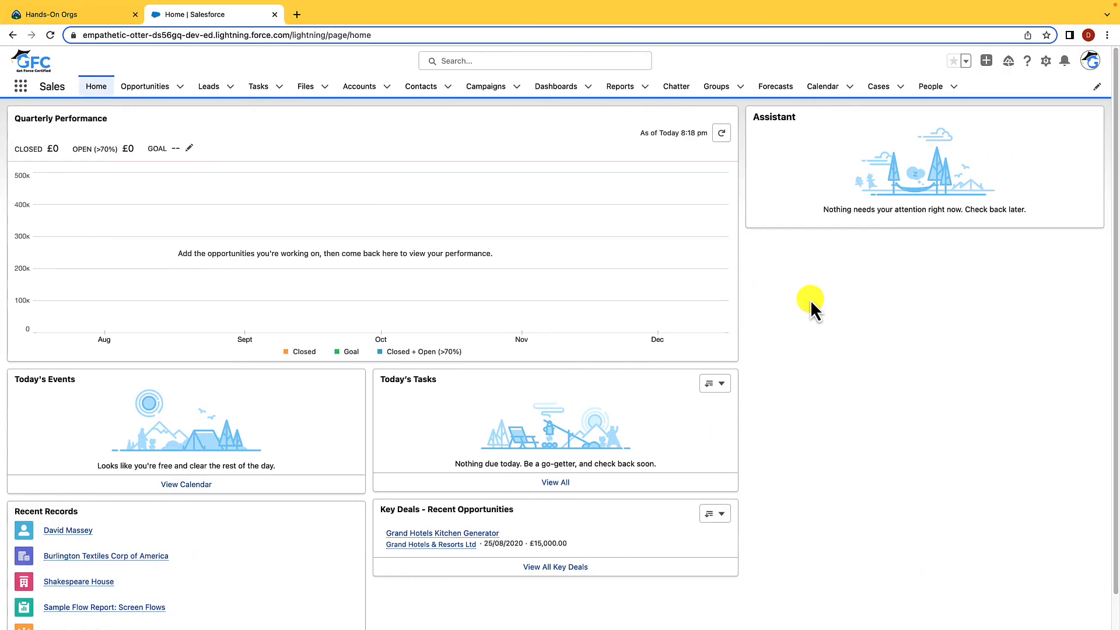
Launch Setup for the current app from the gear menu on Sales home.
{"action": "left_click", "coordinate": [1045, 61]}
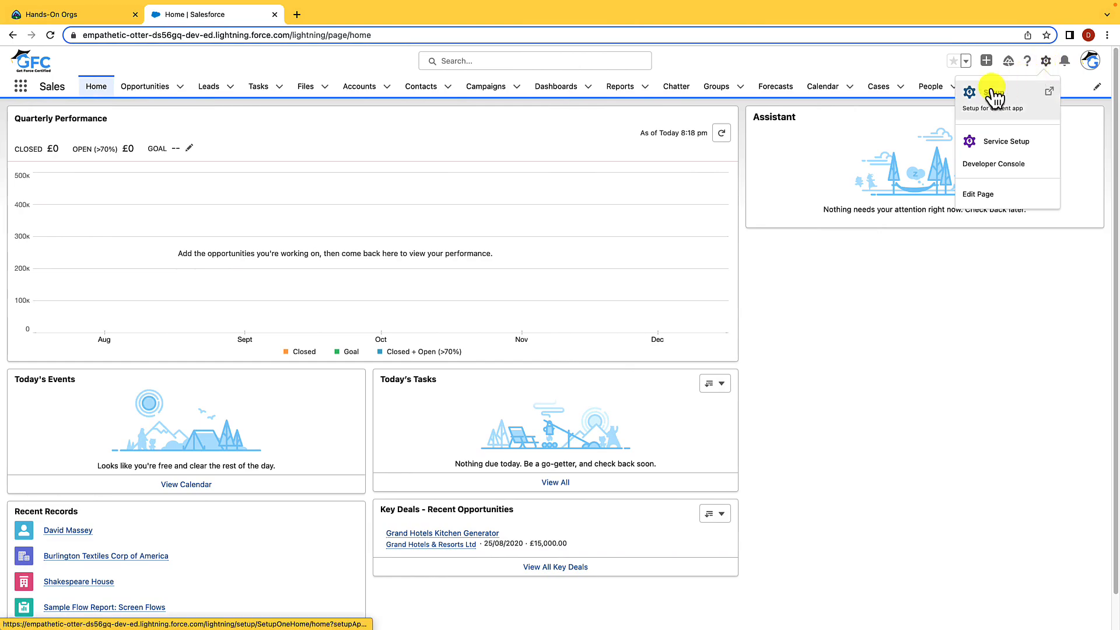
{"action": "left_click", "coordinate": [991, 96]}
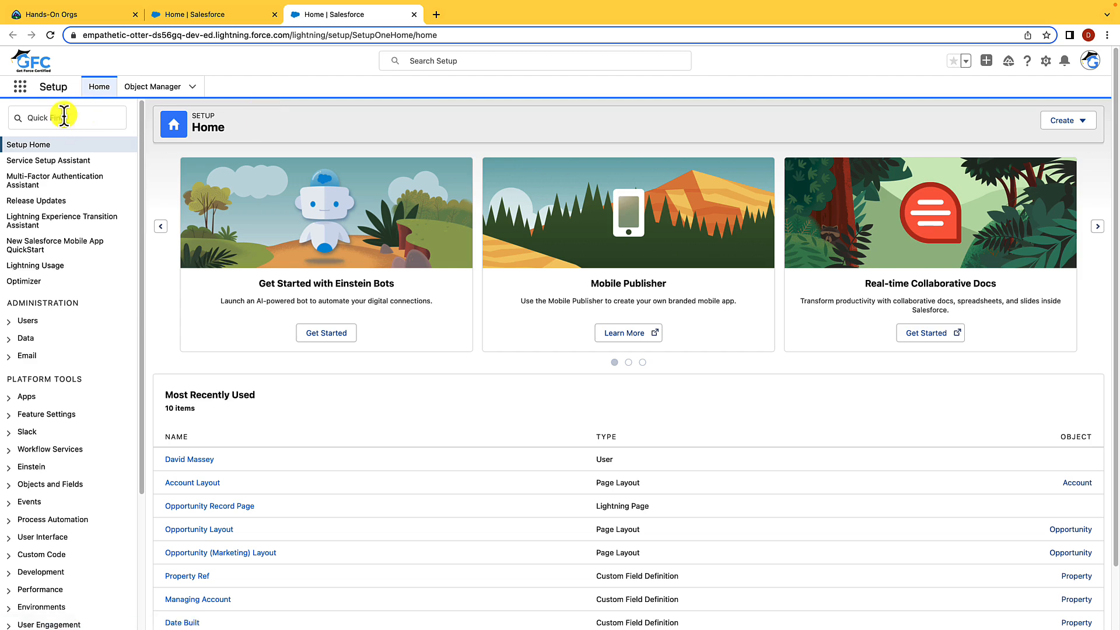
Find 'theme' in Quick Find and view the Themes and Branding list.
{"action": "type", "text": "t"}
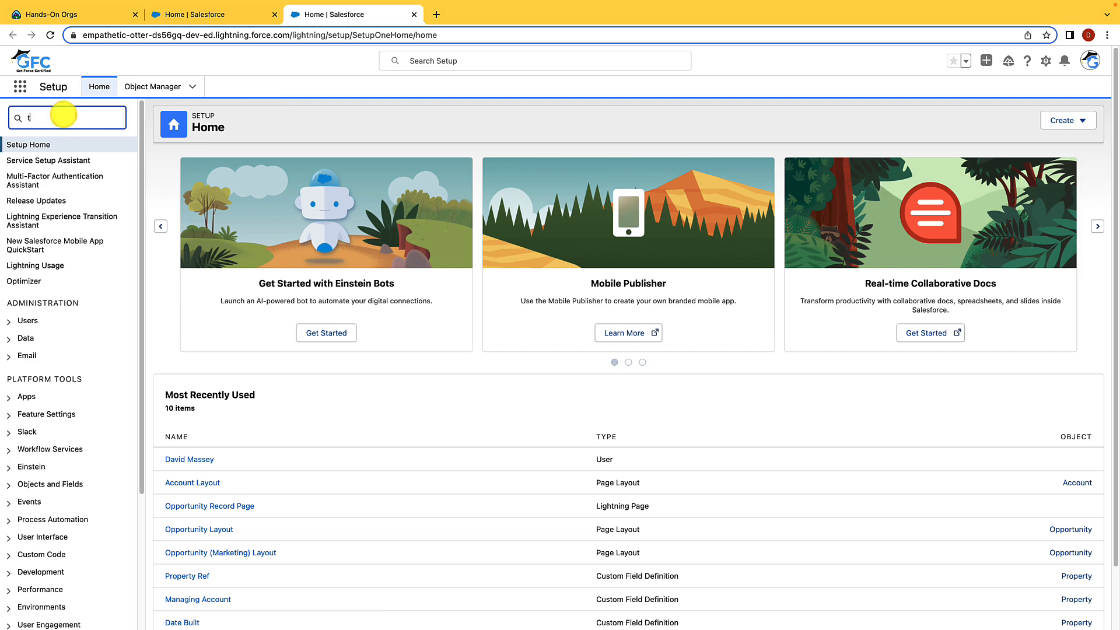
{"action": "type", "text": "heme"}
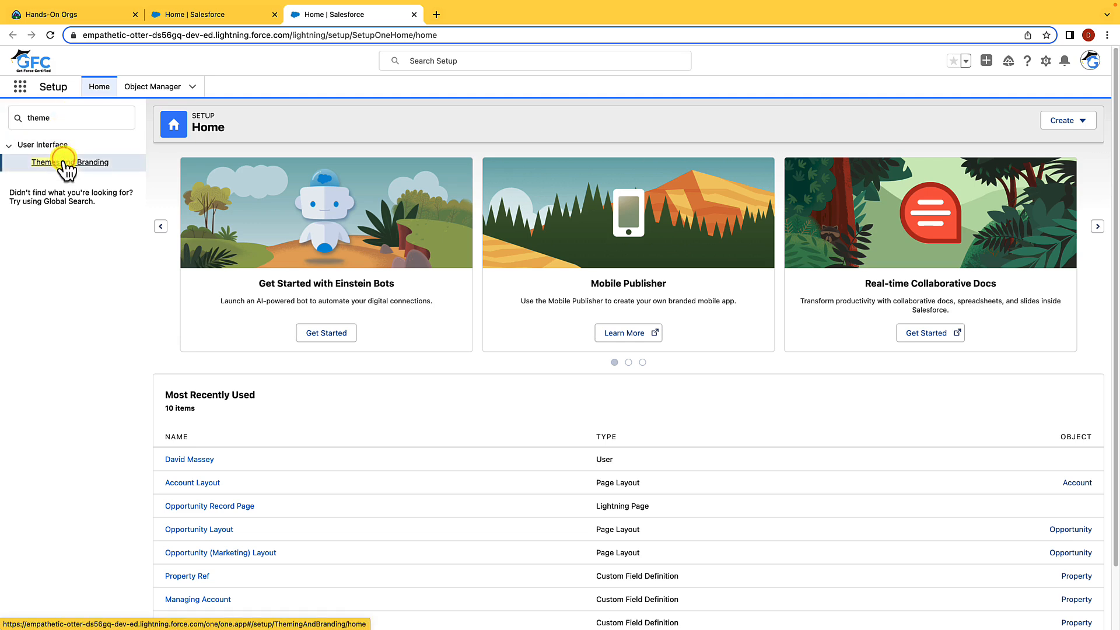
{"action": "left_click", "coordinate": [66, 162]}
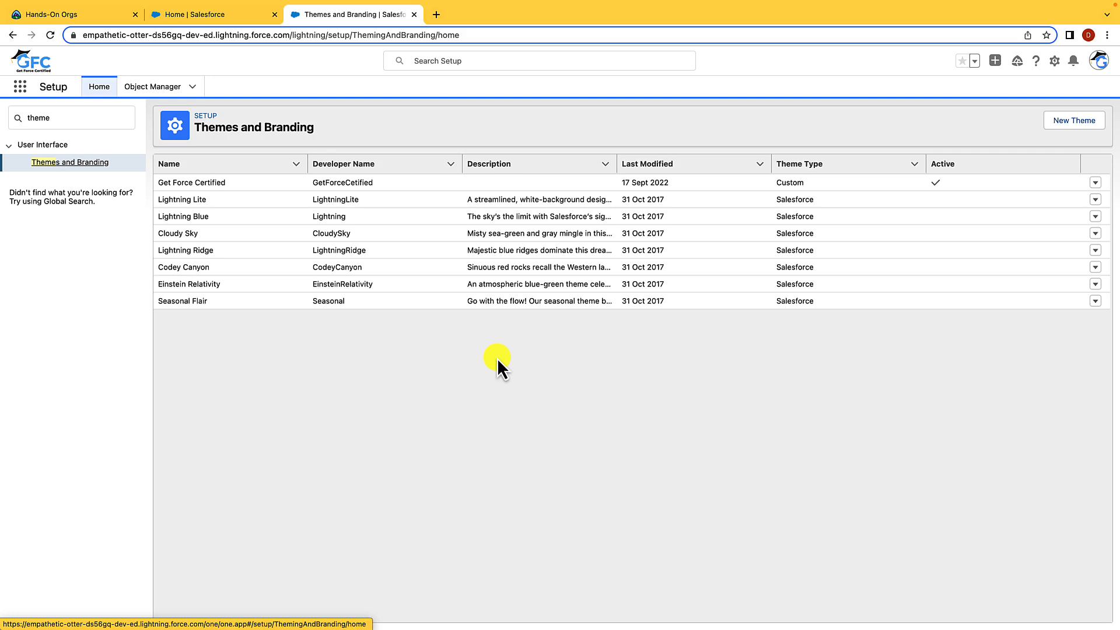
{"action": "left_click", "coordinate": [944, 163]}
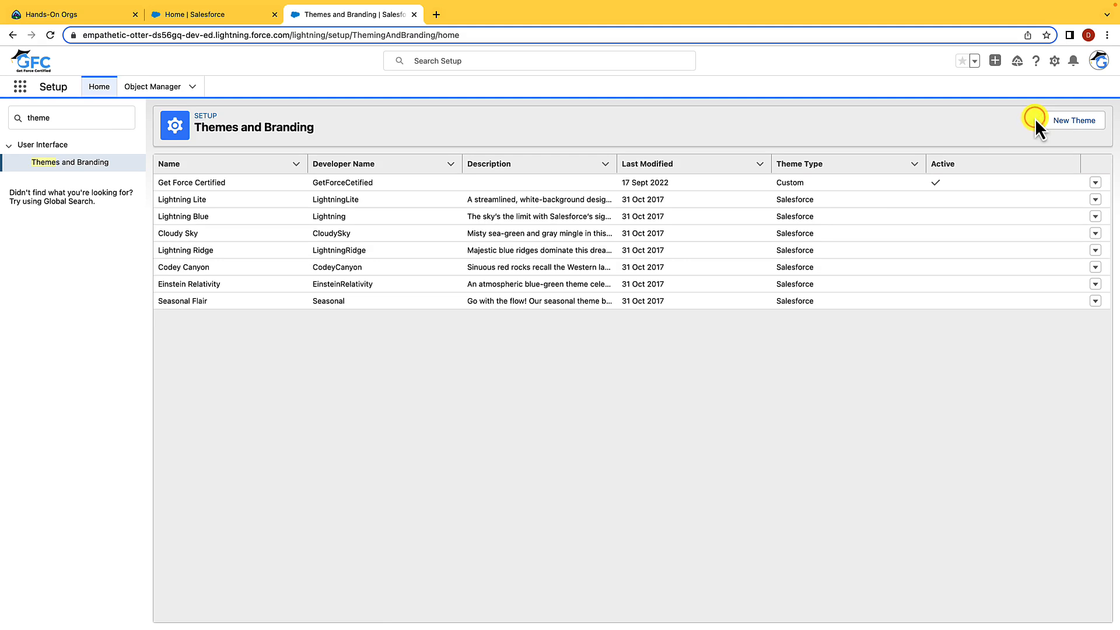
{"action": "mouse_move", "coordinate": [347, 336]}
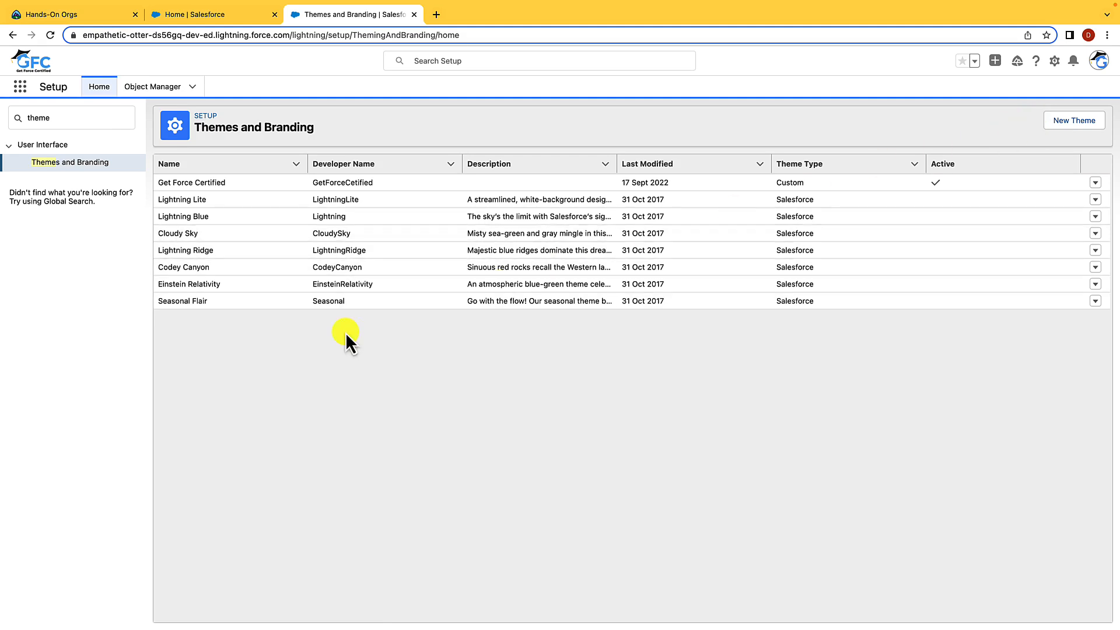
{"action": "mouse_move", "coordinate": [336, 326]}
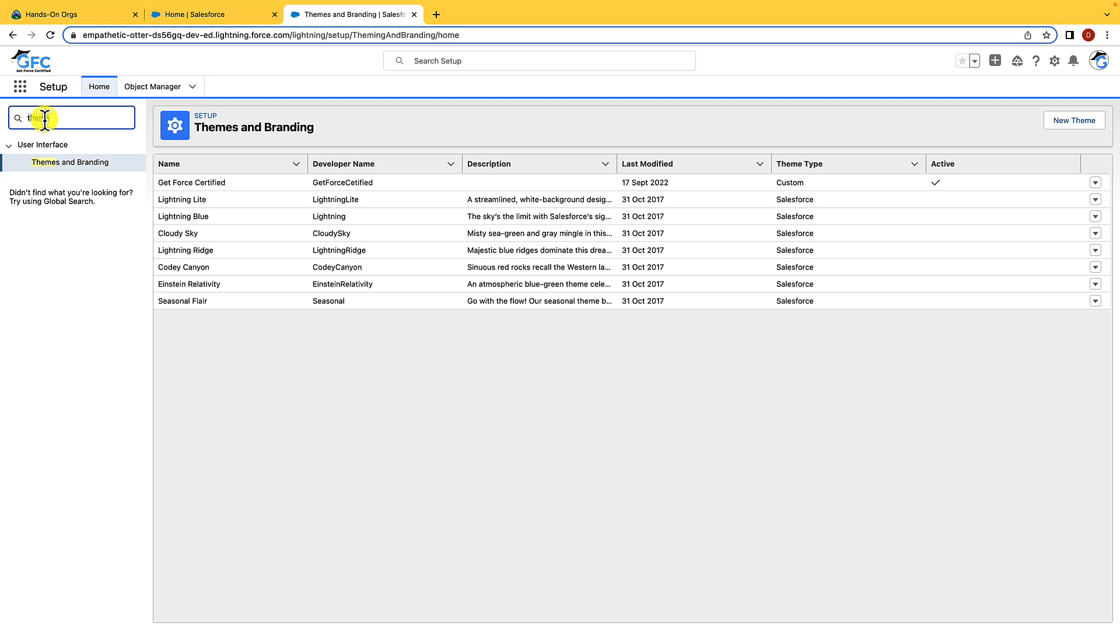
Search for company settings and bring up the Company Information page.
{"action": "type", "text": "compl"}
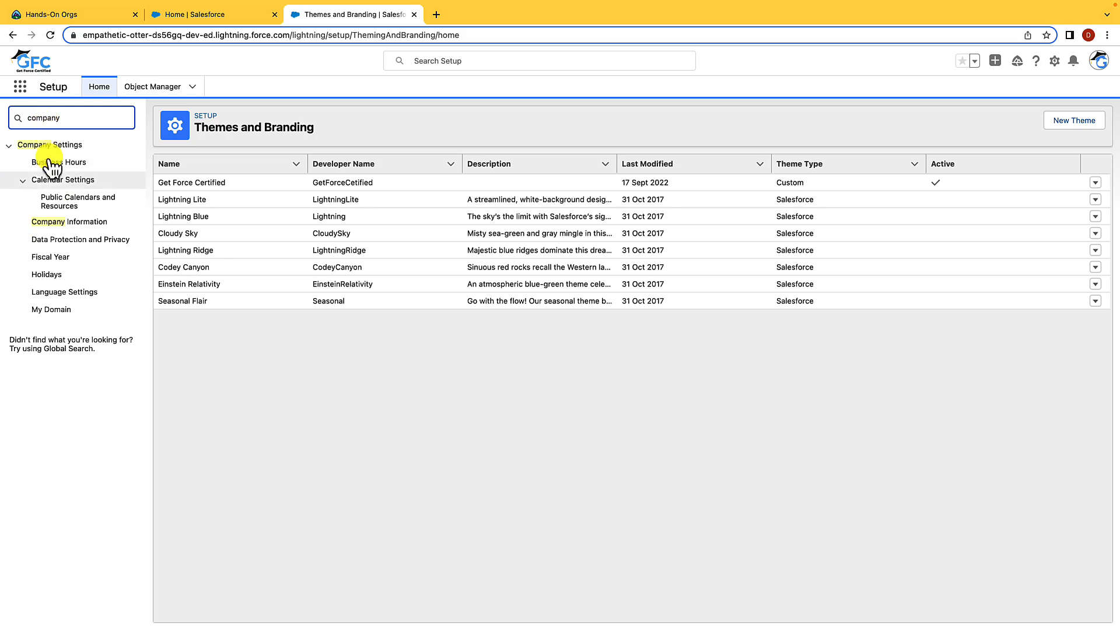
{"action": "left_click", "coordinate": [69, 222]}
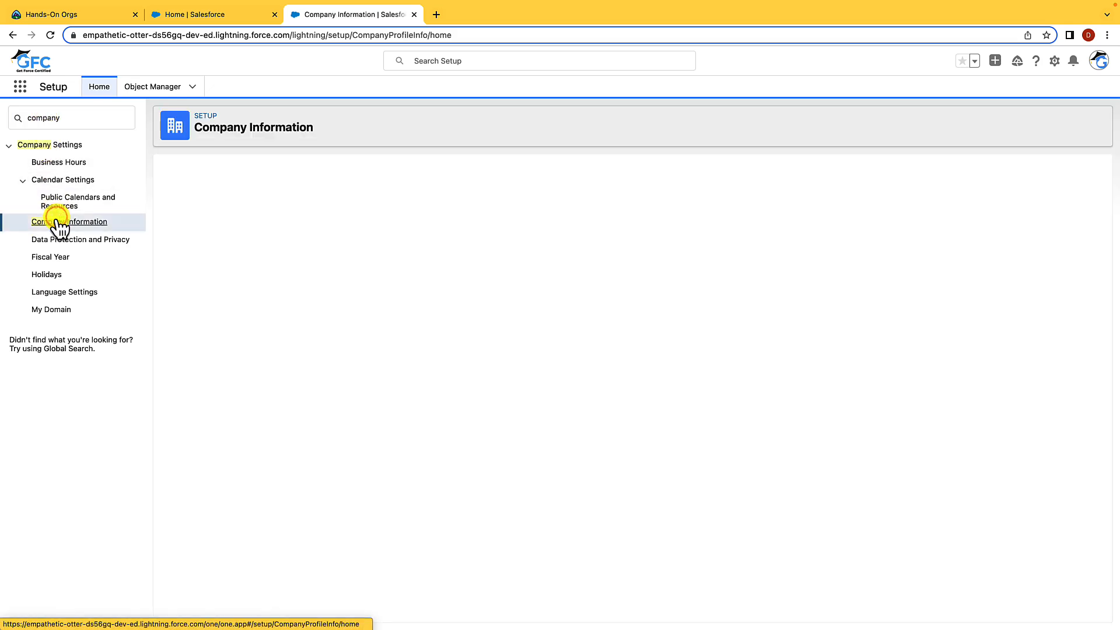
{"action": "left_click", "coordinate": [69, 222]}
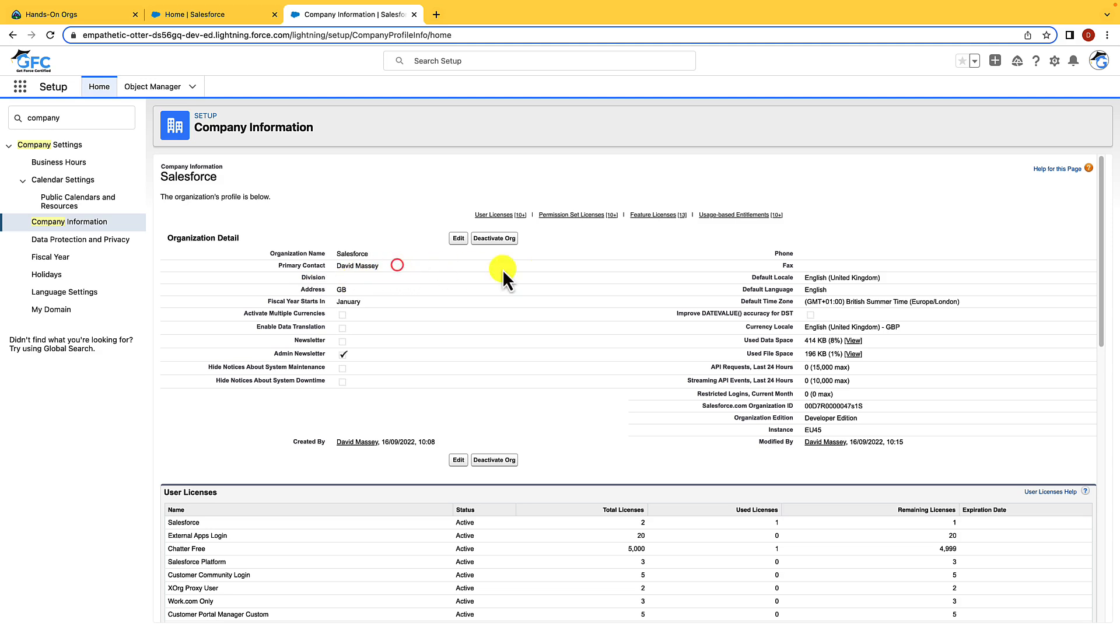
{"action": "mouse_move", "coordinate": [739, 328]}
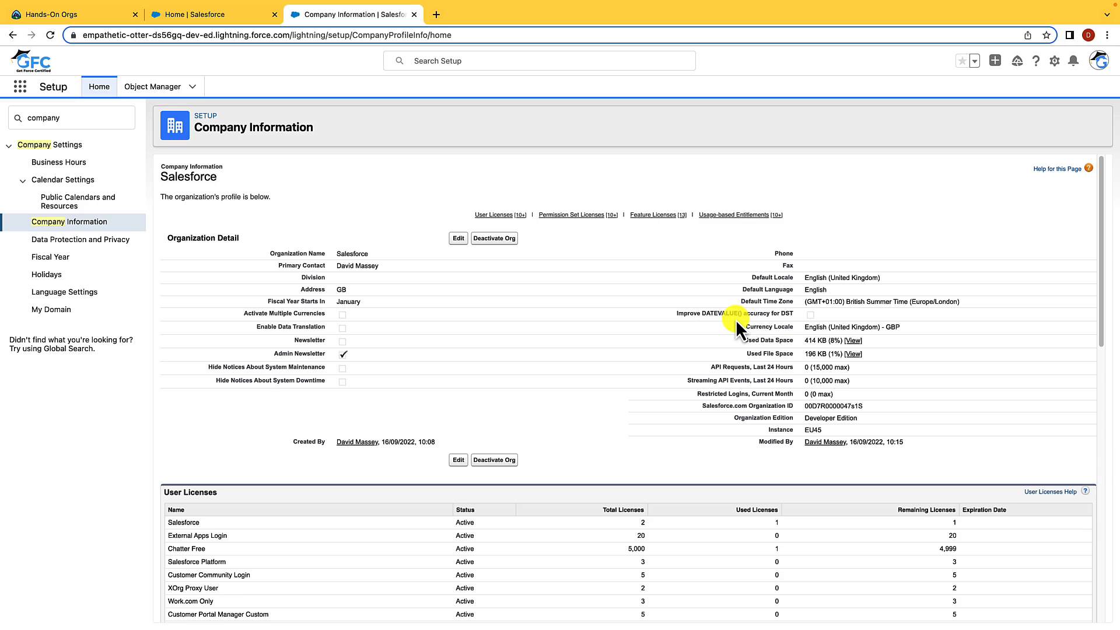
{"action": "mouse_move", "coordinate": [740, 346]}
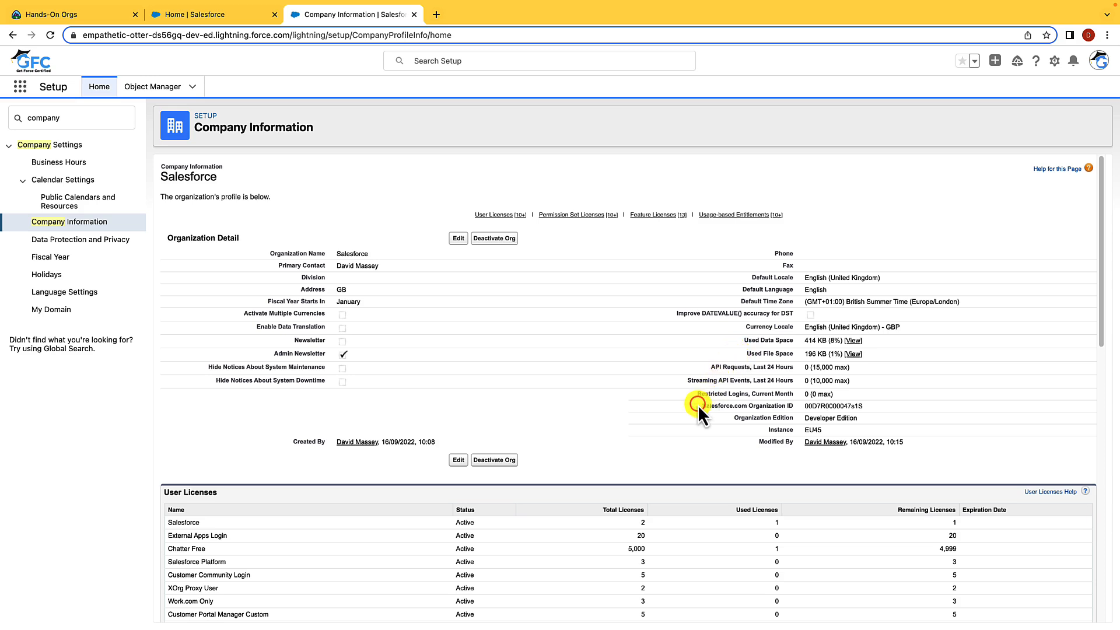
{"action": "mouse_move", "coordinate": [734, 428]}
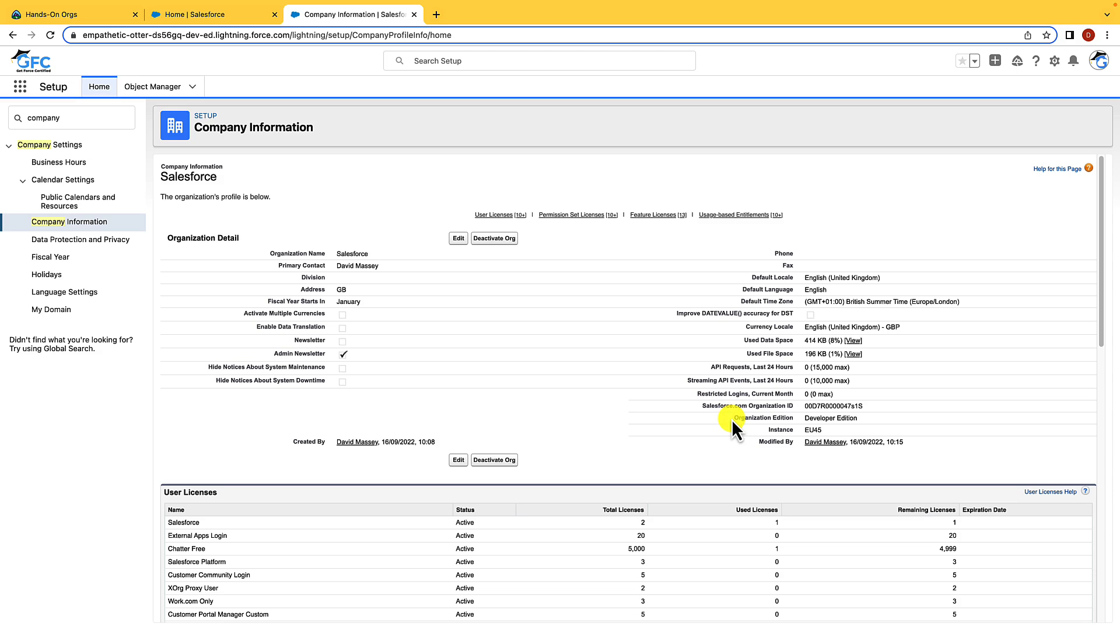
{"action": "mouse_move", "coordinate": [404, 336]}
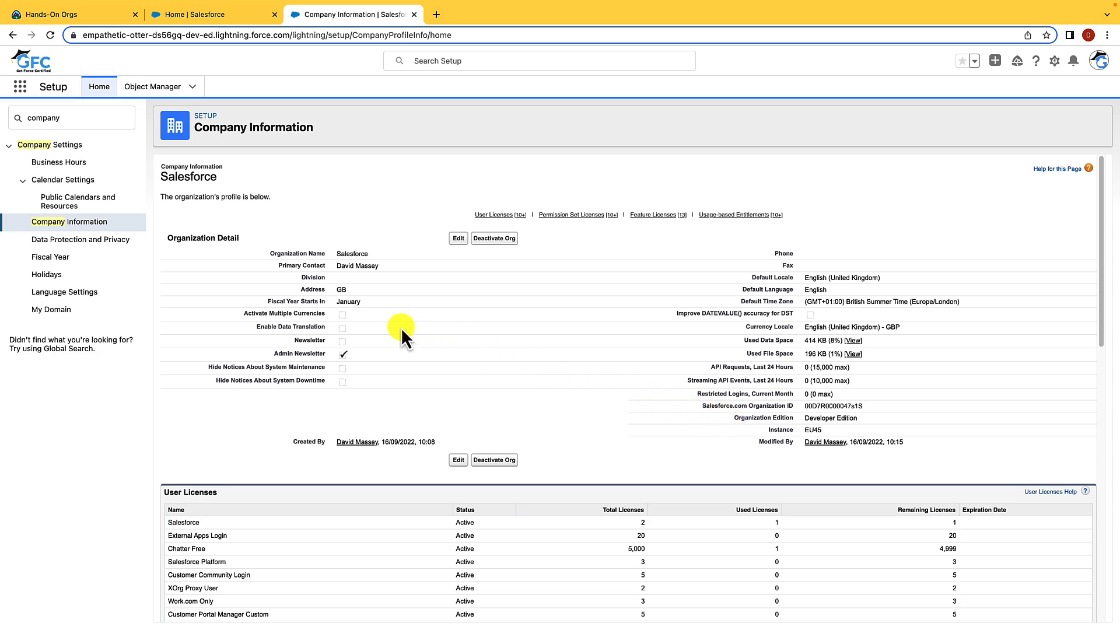
{"action": "mouse_move", "coordinate": [357, 325]}
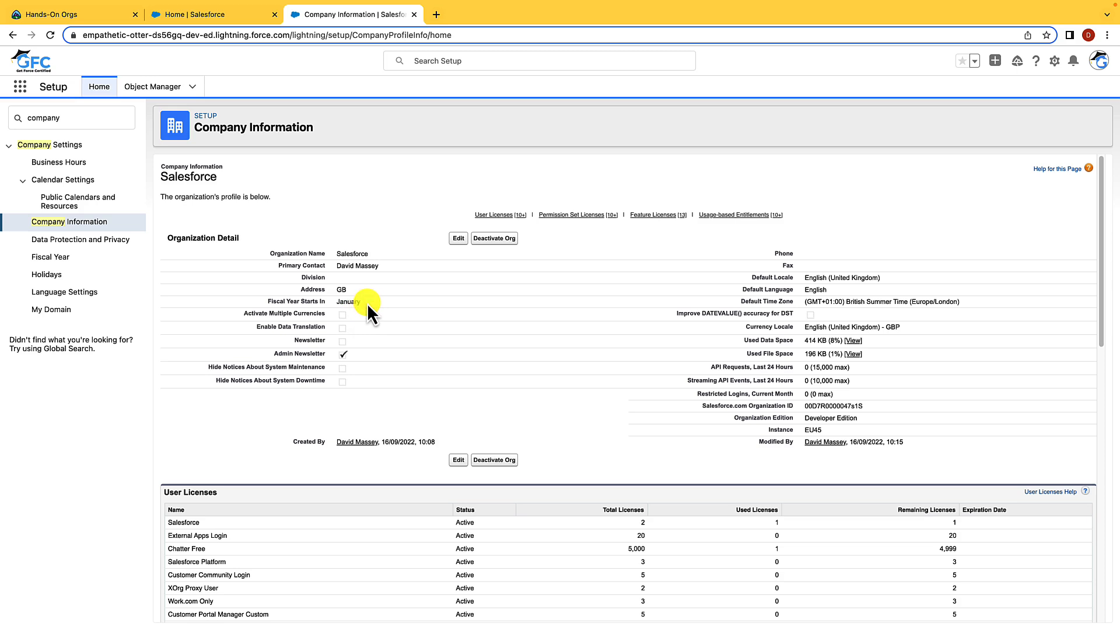
{"action": "mouse_move", "coordinate": [257, 295]}
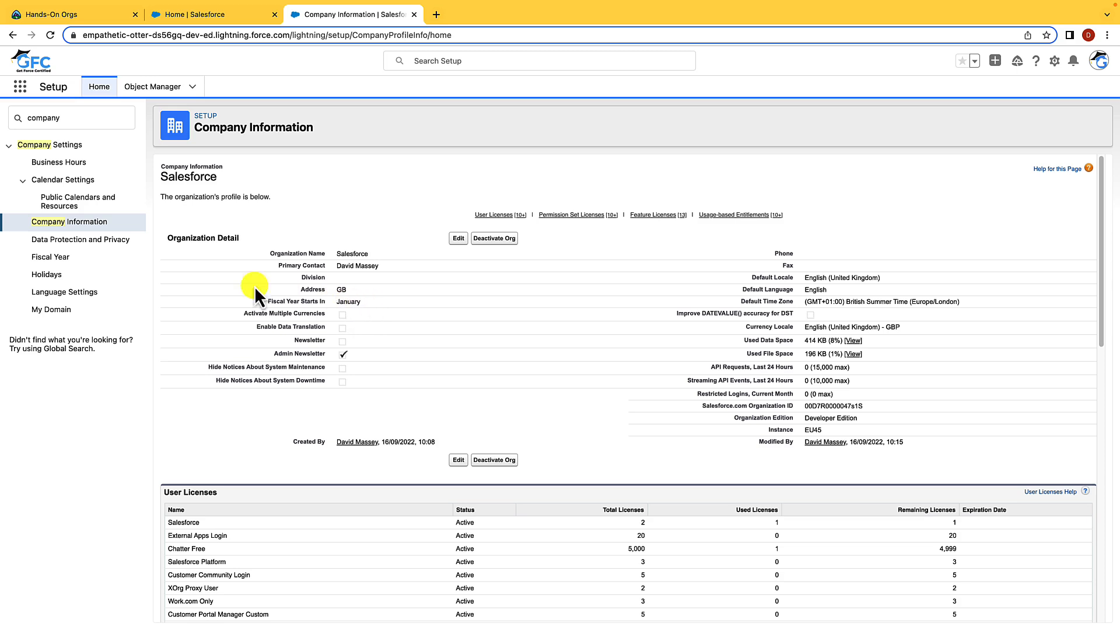
{"action": "mouse_move", "coordinate": [51, 256]}
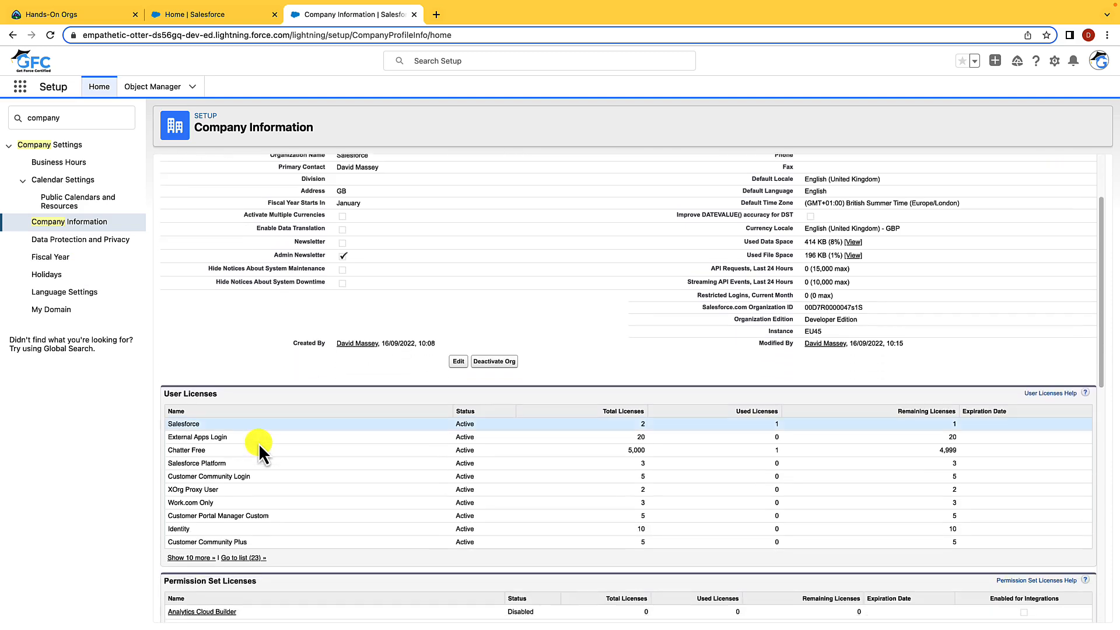
{"action": "scroll", "scroll_direction": "down", "scroll_amount": 3}
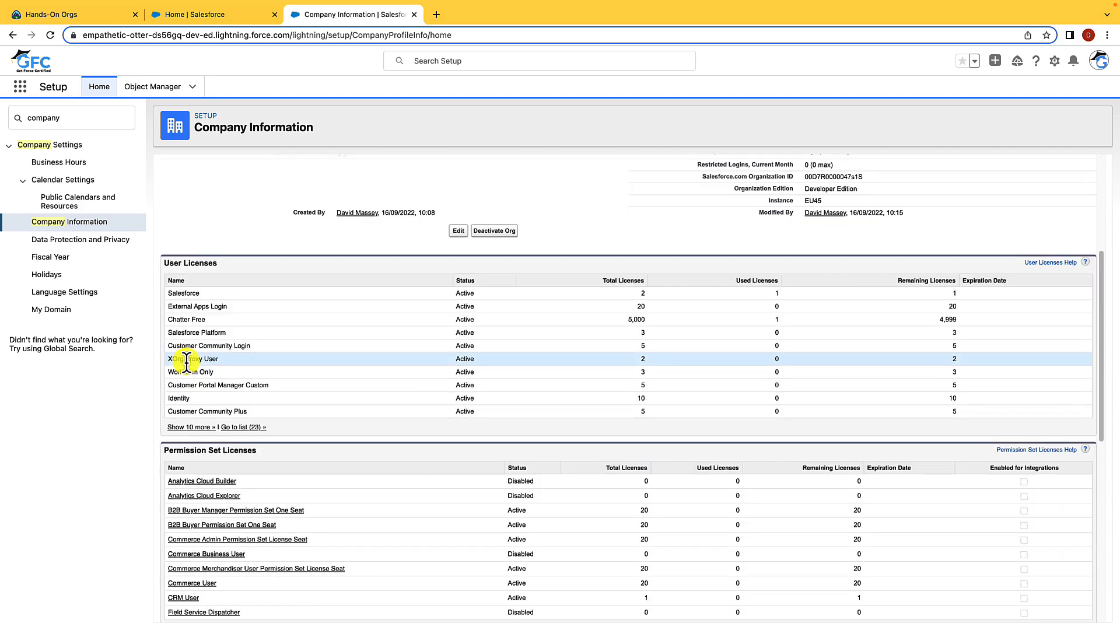
{"action": "scroll", "scroll_direction": "down", "scroll_amount": 3}
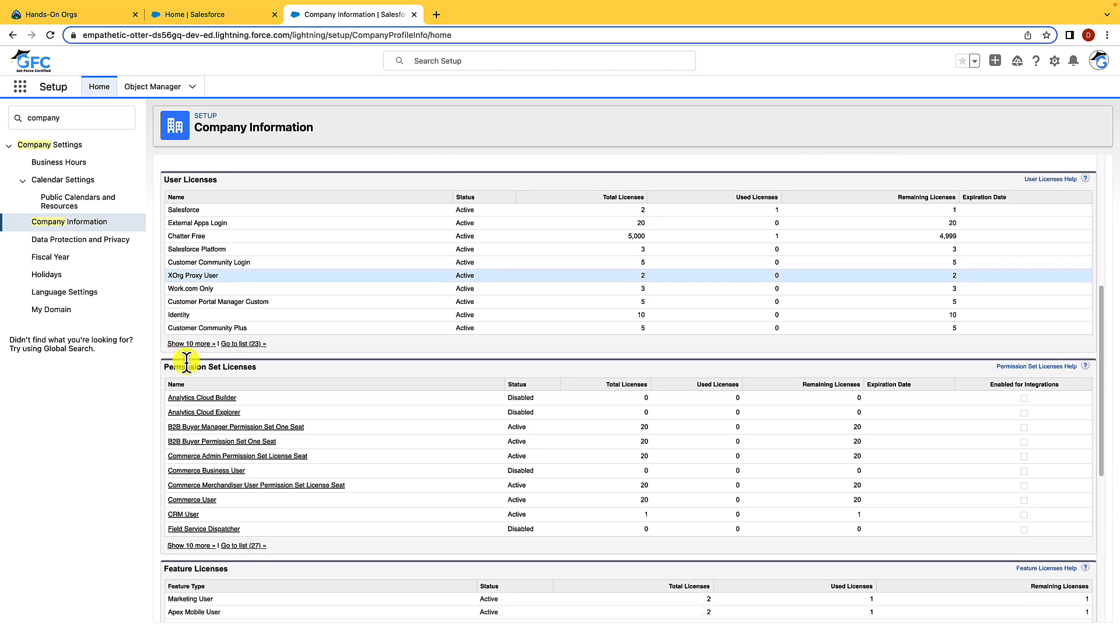
{"action": "scroll", "scroll_direction": "down", "scroll_amount": 3}
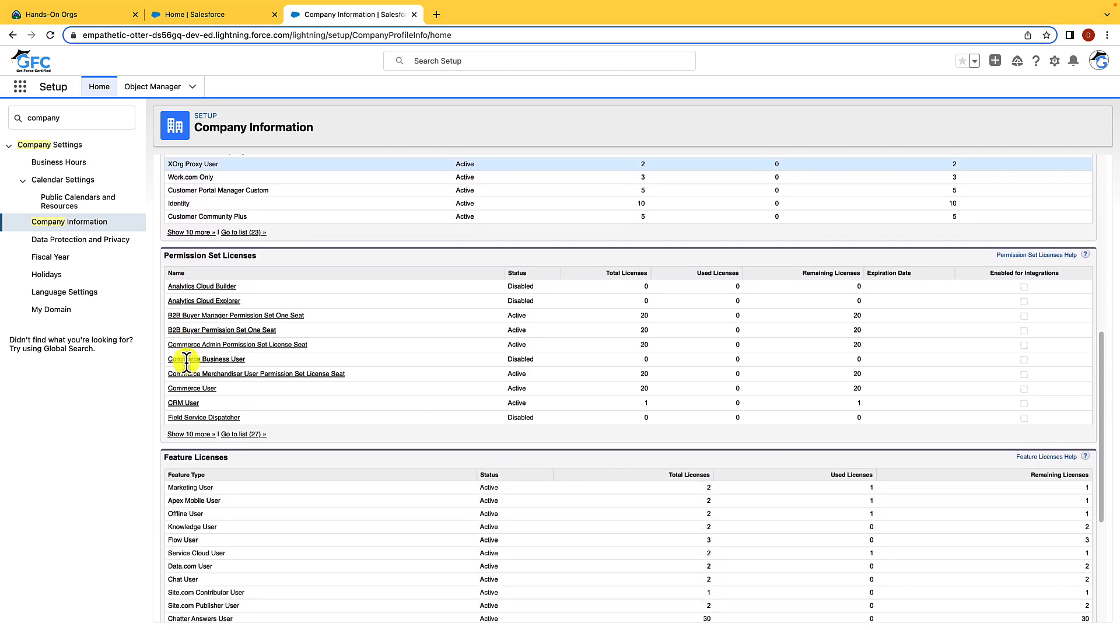
{"action": "scroll", "scroll_direction": "down", "scroll_amount": 3}
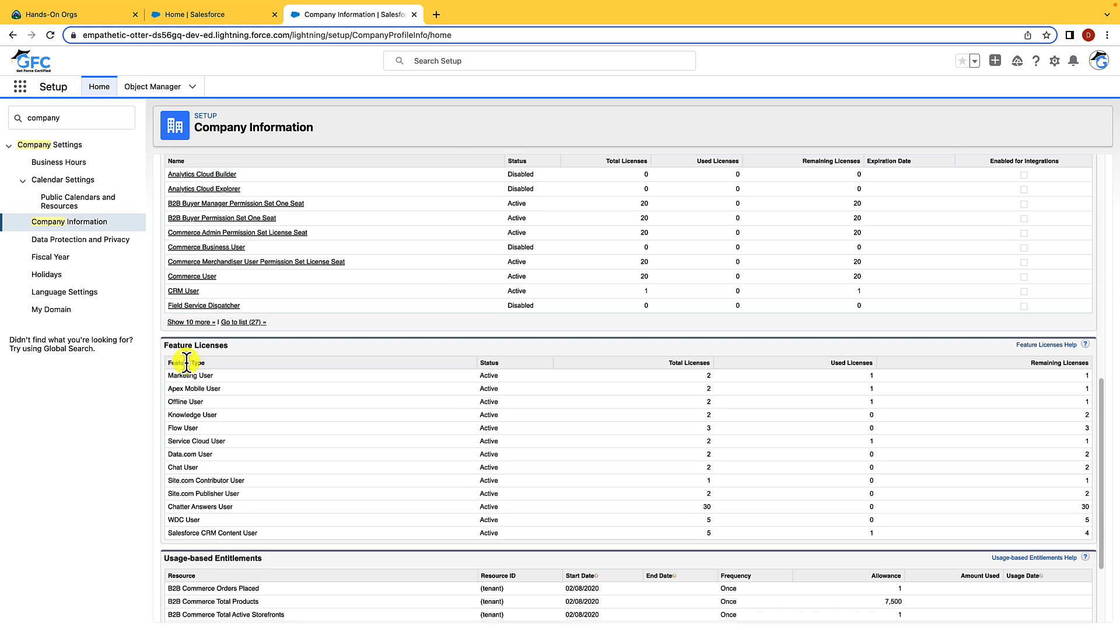
{"action": "scroll", "scroll_direction": "down", "scroll_amount": 3}
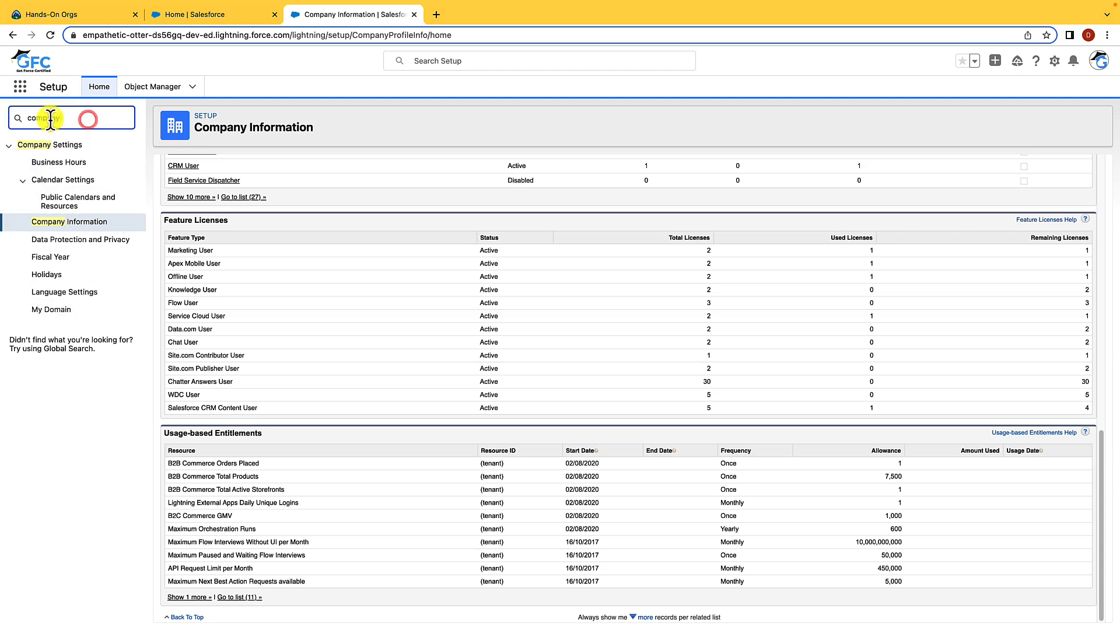
Locate the Users page via Quick Find and begin a blank New User form.
{"action": "type", "text": "user"}
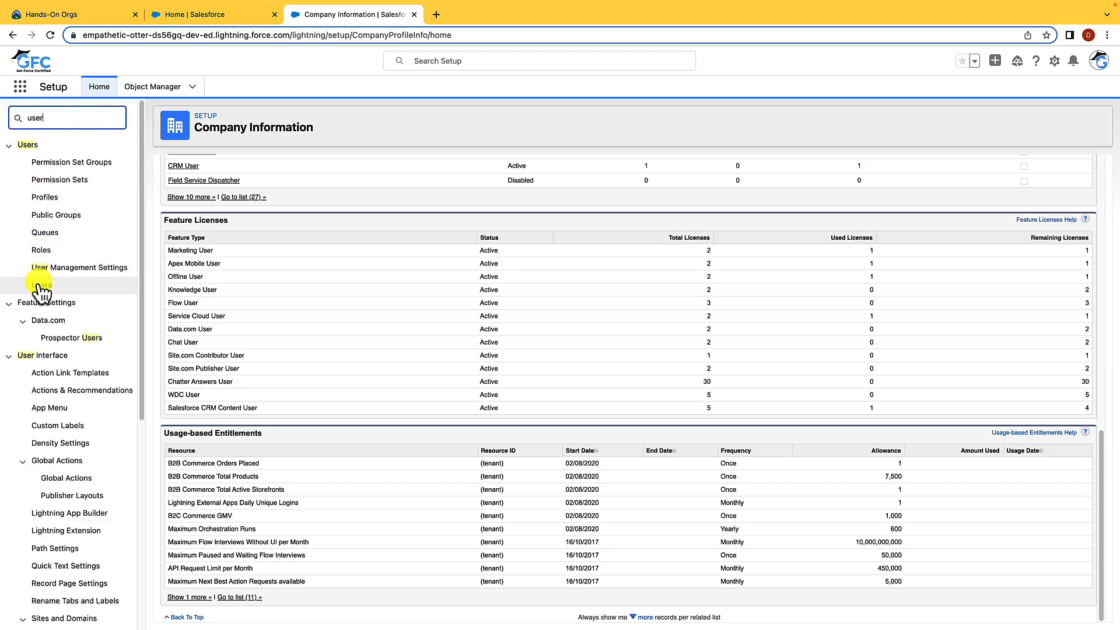
{"action": "left_click", "coordinate": [36, 285]}
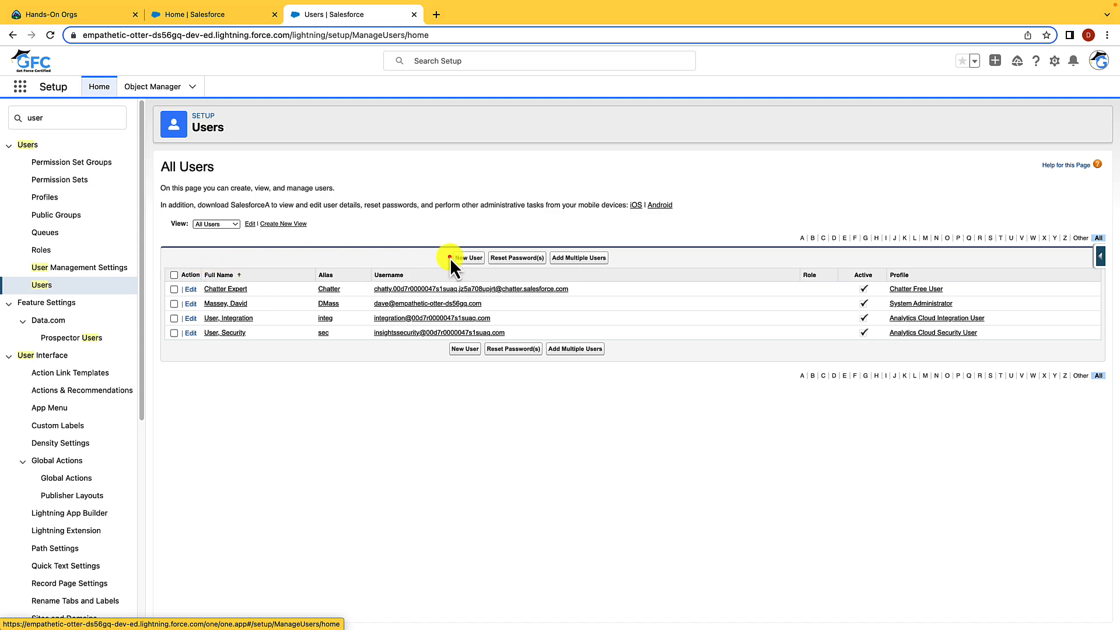
{"action": "mouse_move", "coordinate": [615, 268]}
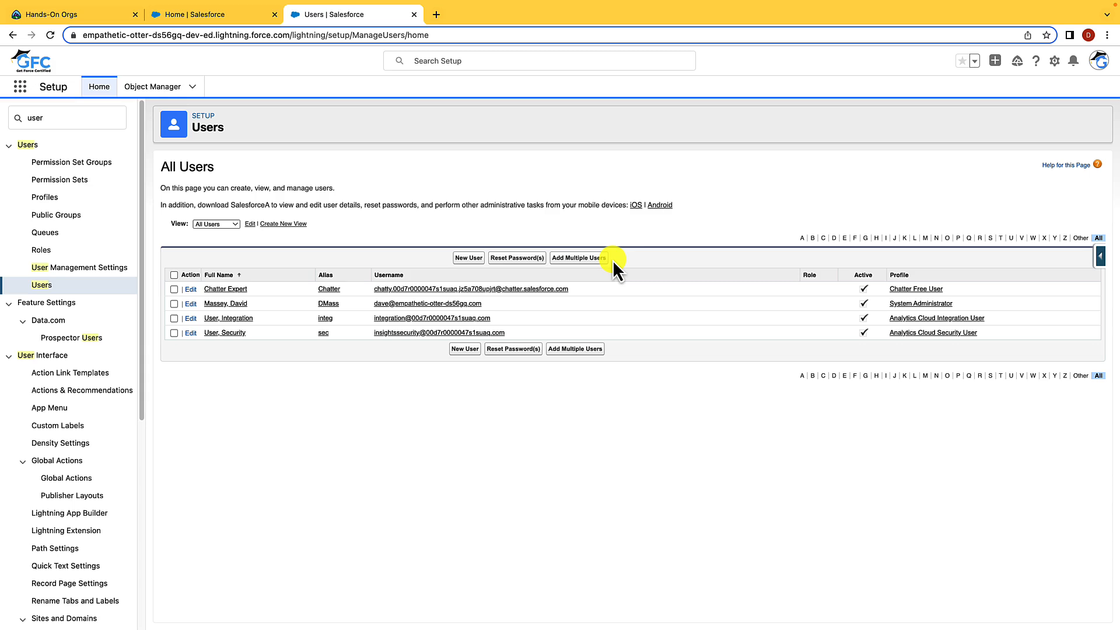
{"action": "mouse_move", "coordinate": [517, 258]}
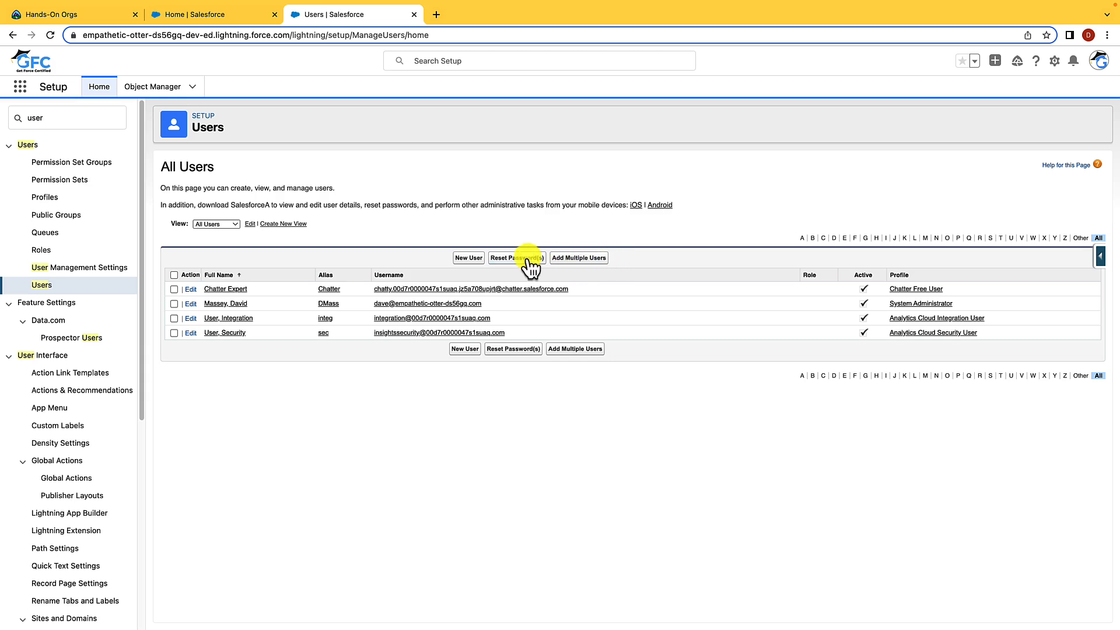
{"action": "left_click", "coordinate": [469, 258]}
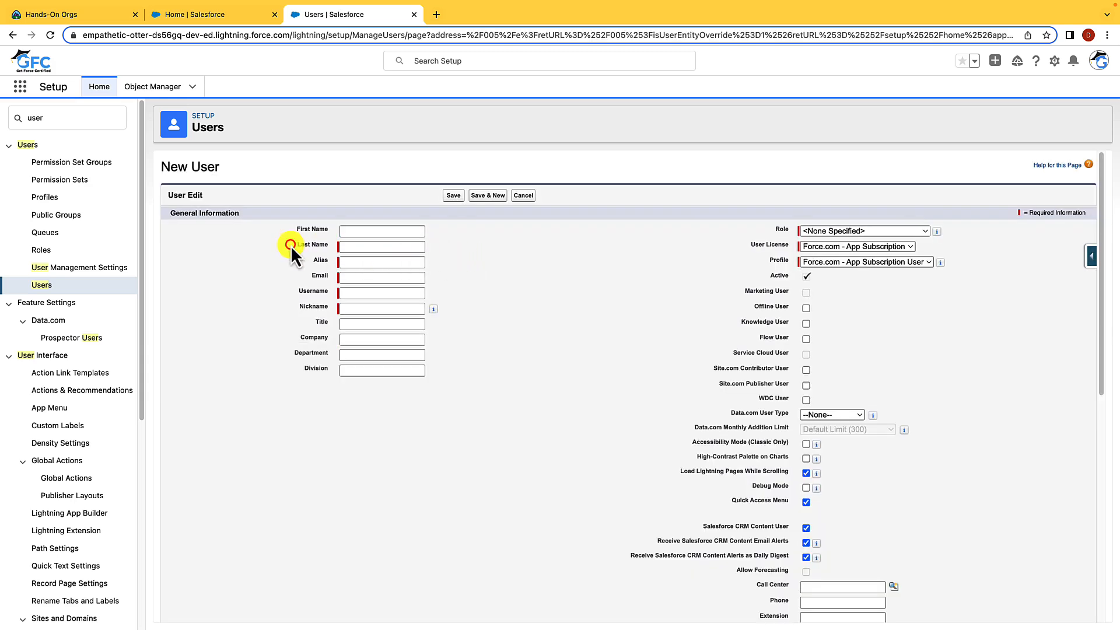
{"action": "mouse_move", "coordinate": [307, 285]}
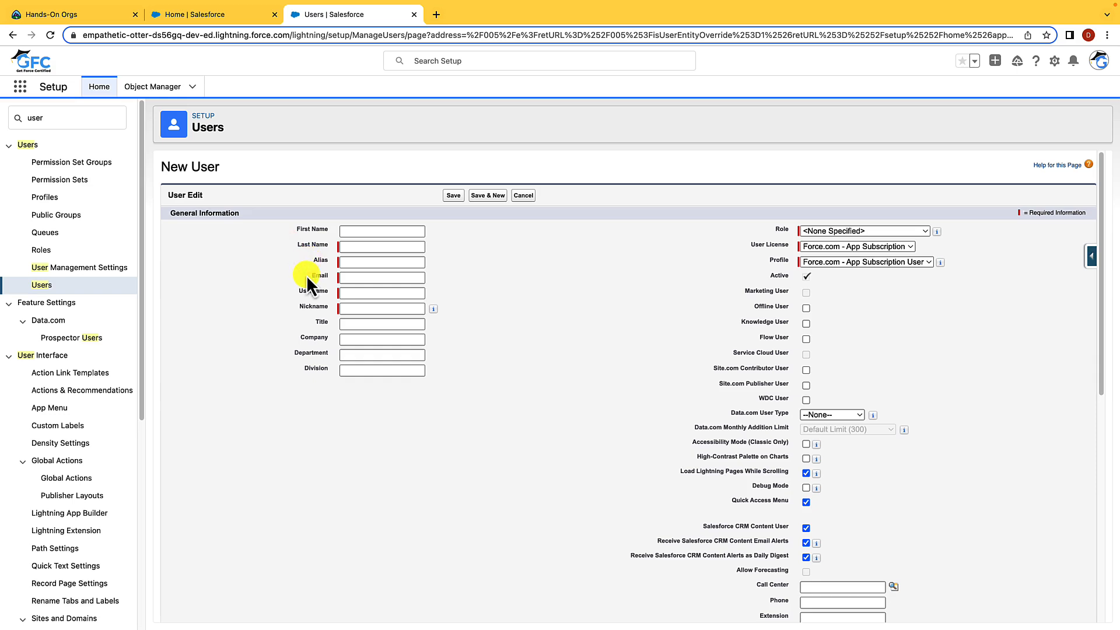
{"action": "mouse_move", "coordinate": [296, 299]}
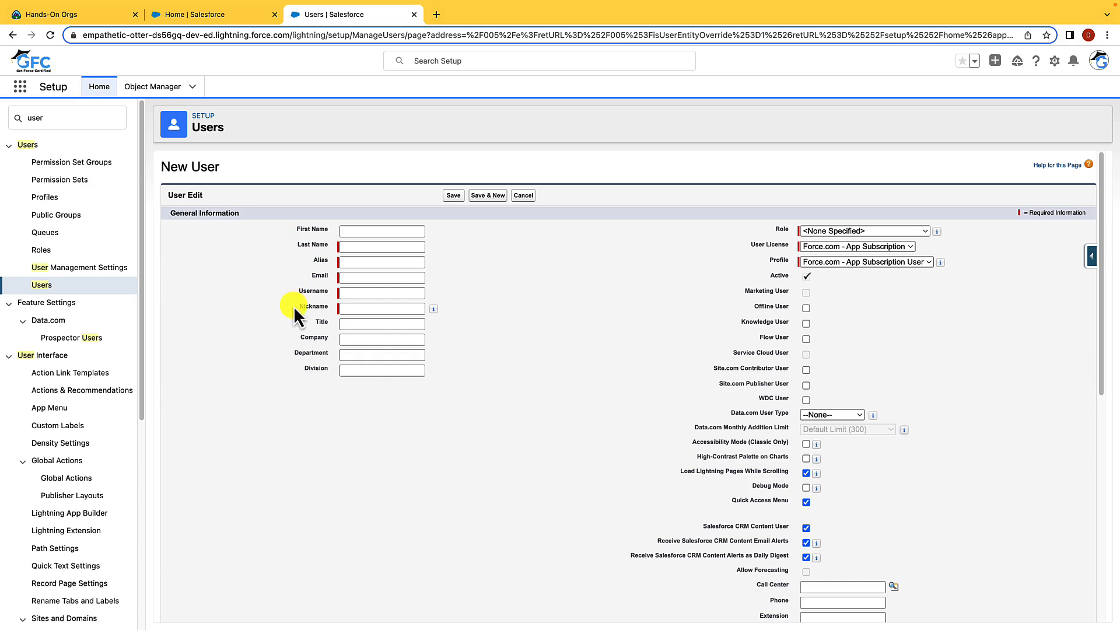
{"action": "mouse_move", "coordinate": [746, 249]}
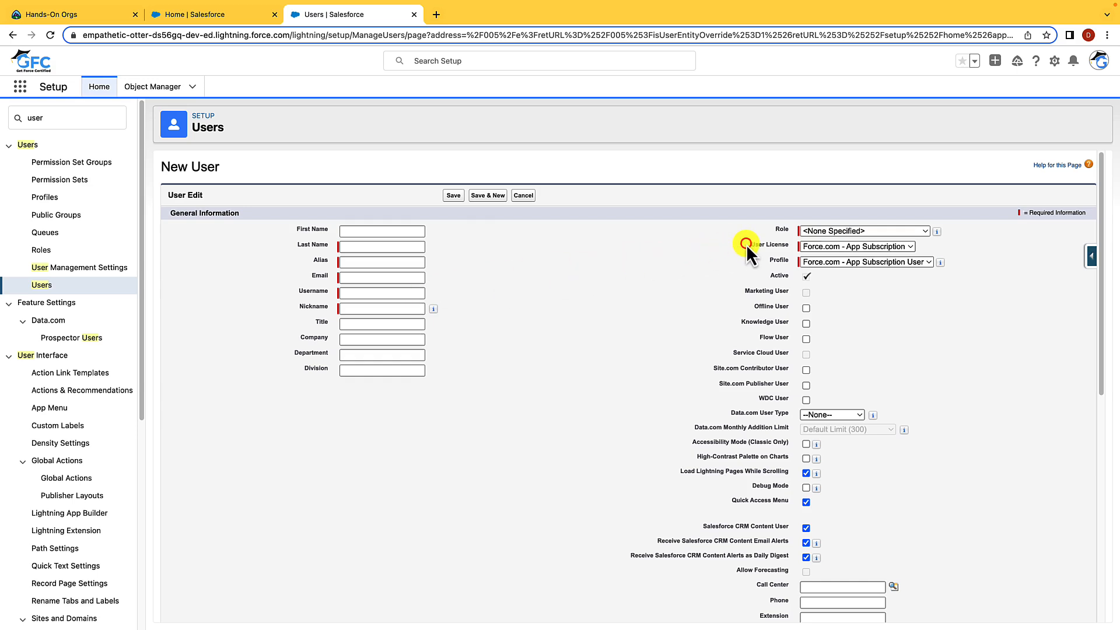
{"action": "mouse_move", "coordinate": [770, 270]}
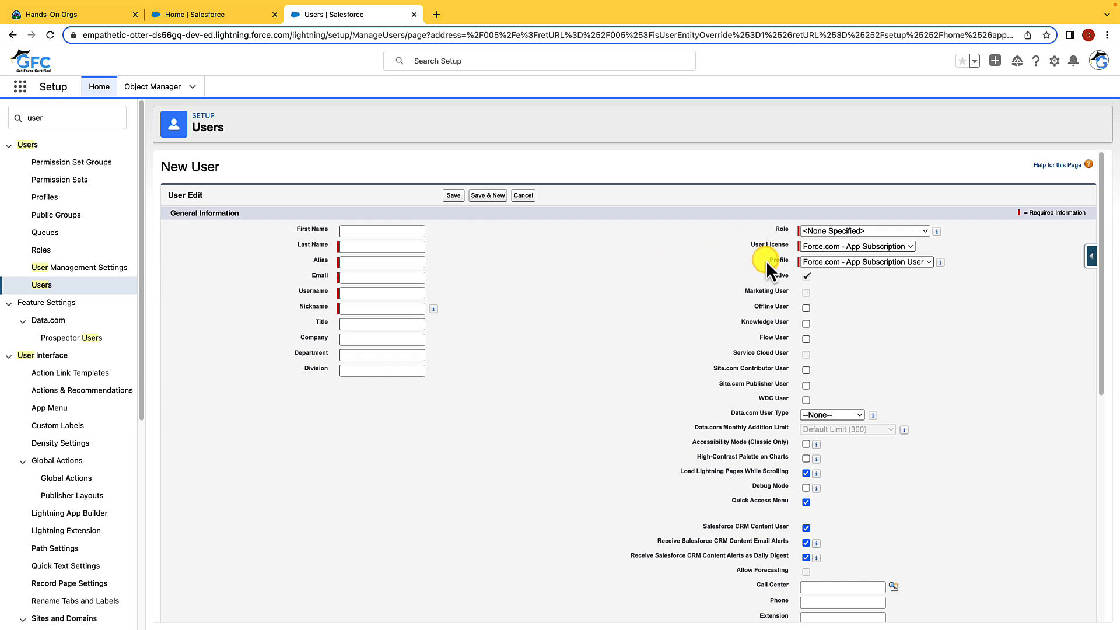
Cancel the New User form, returning to the All Users list.
{"action": "left_click", "coordinate": [522, 195]}
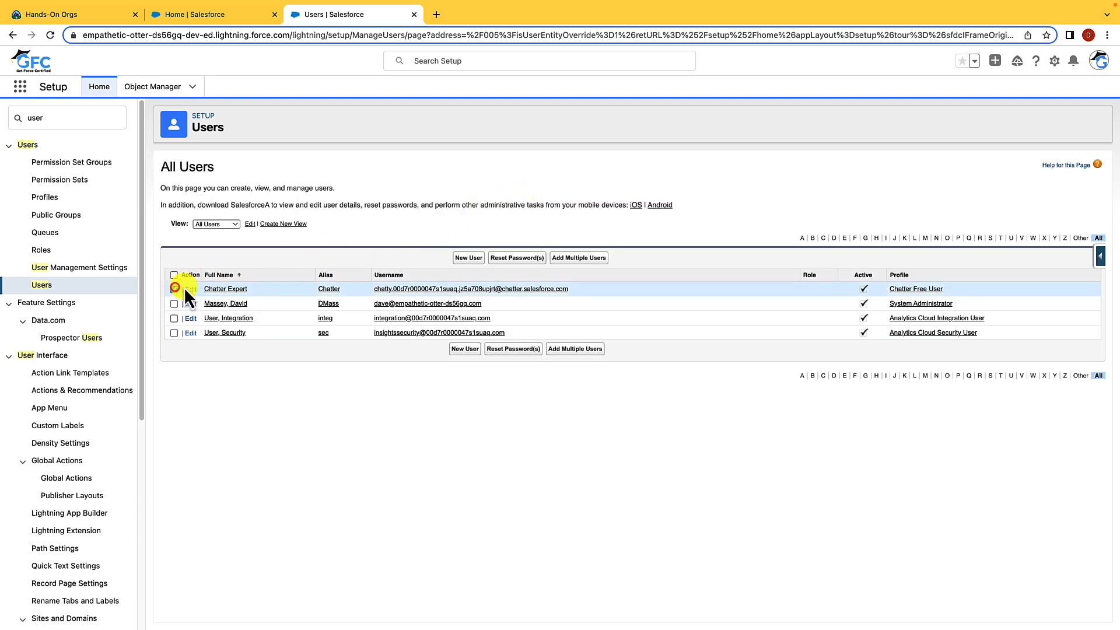
{"action": "left_click", "coordinate": [174, 288]}
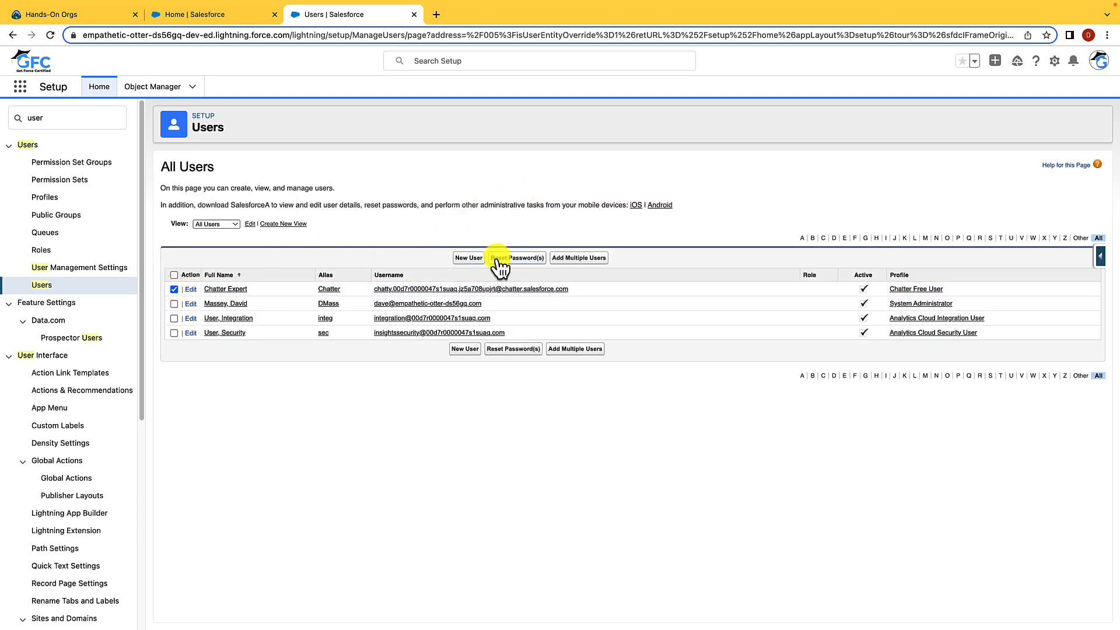
{"action": "mouse_move", "coordinate": [513, 258]}
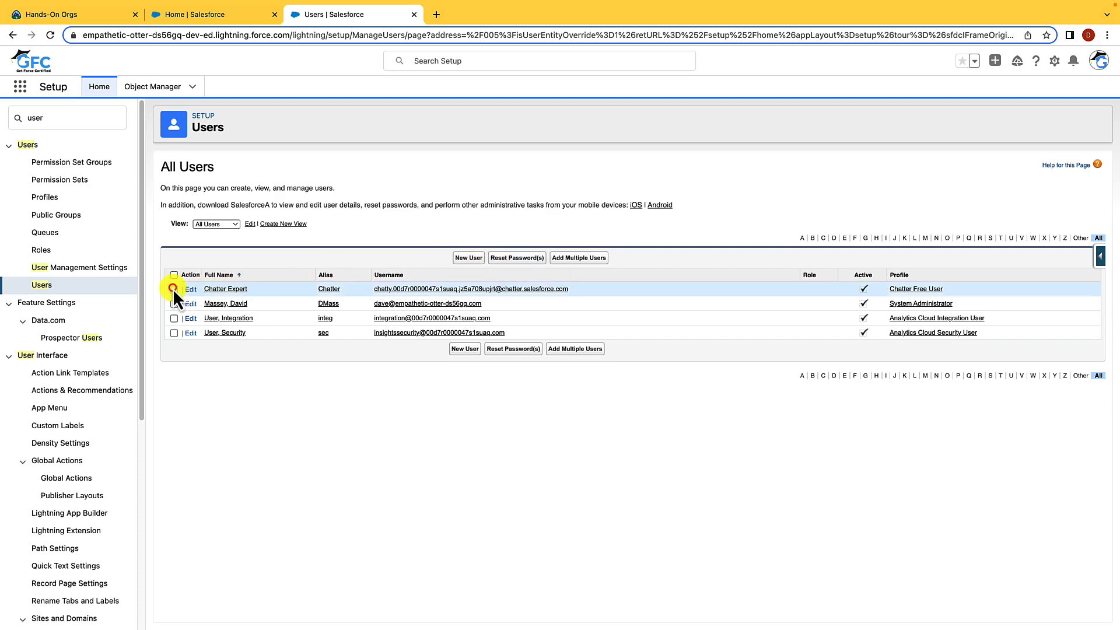
{"action": "left_click", "coordinate": [225, 303]}
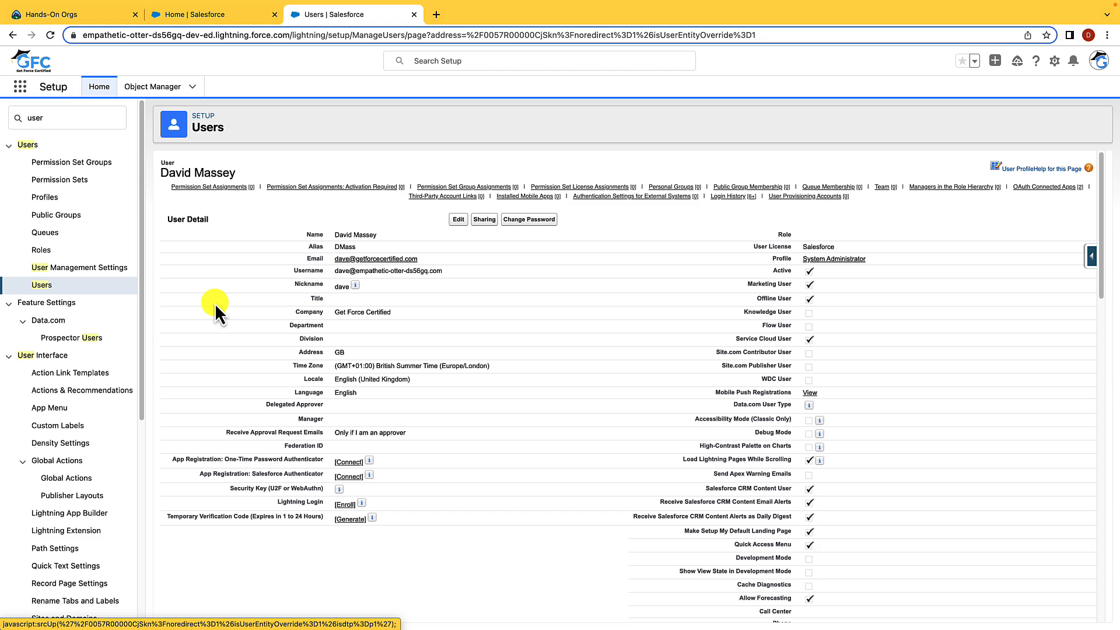
{"action": "mouse_move", "coordinate": [700, 269]}
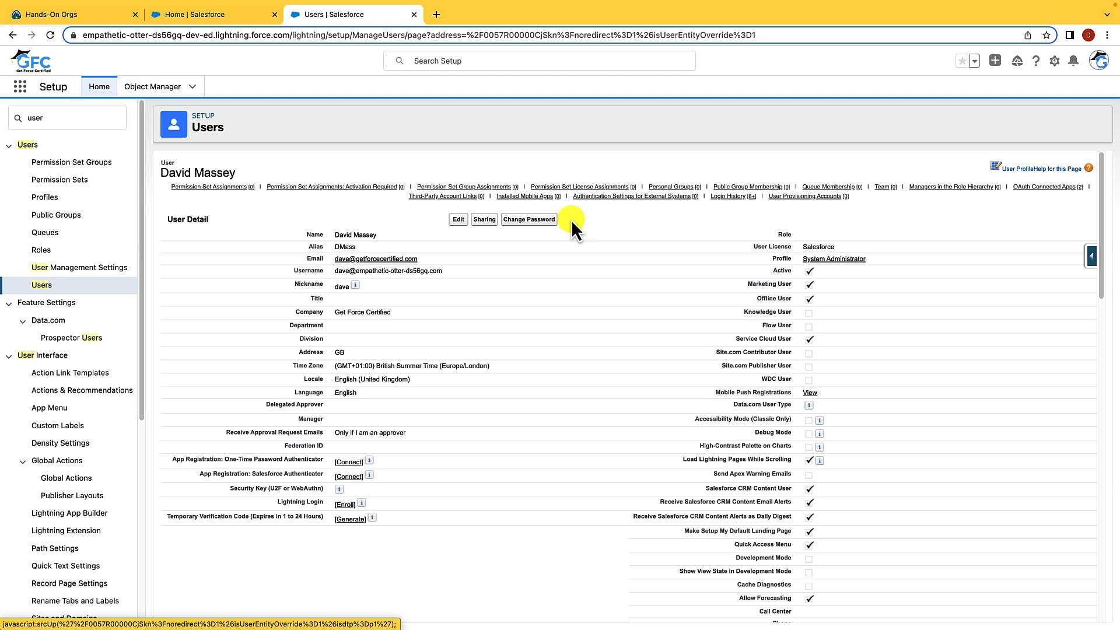
{"action": "mouse_move", "coordinate": [528, 219]}
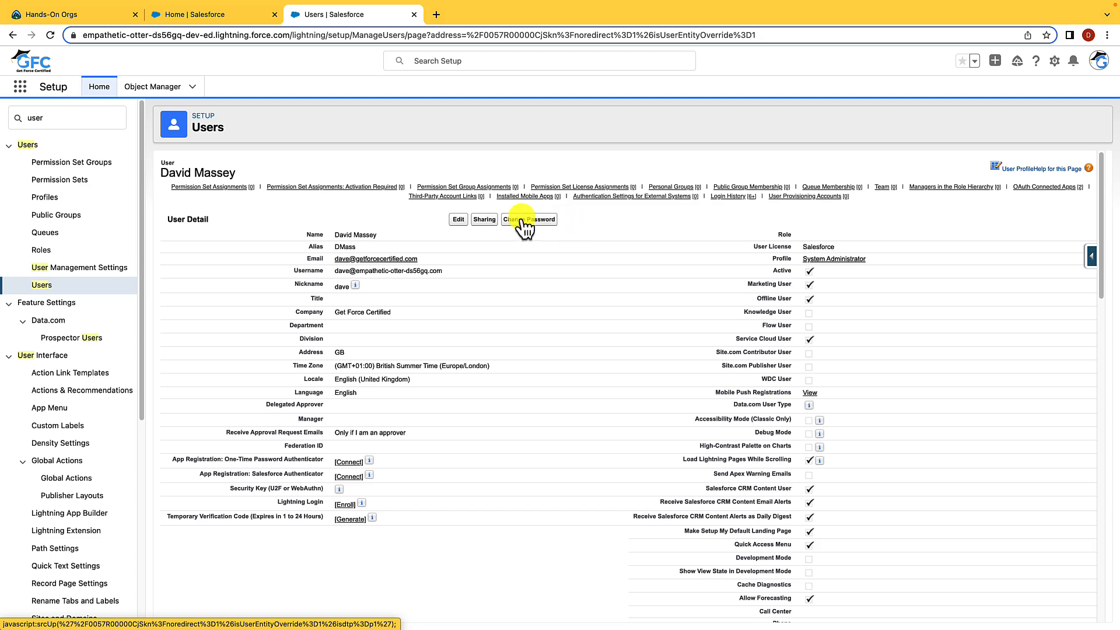
{"action": "left_click", "coordinate": [457, 219]}
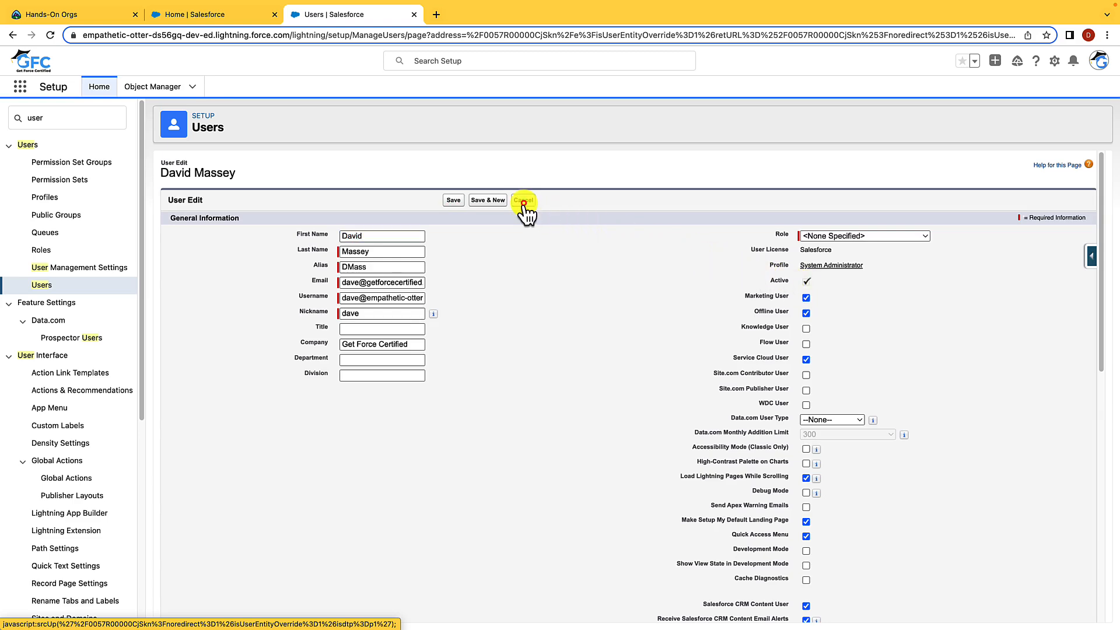
{"action": "left_click", "coordinate": [523, 199]}
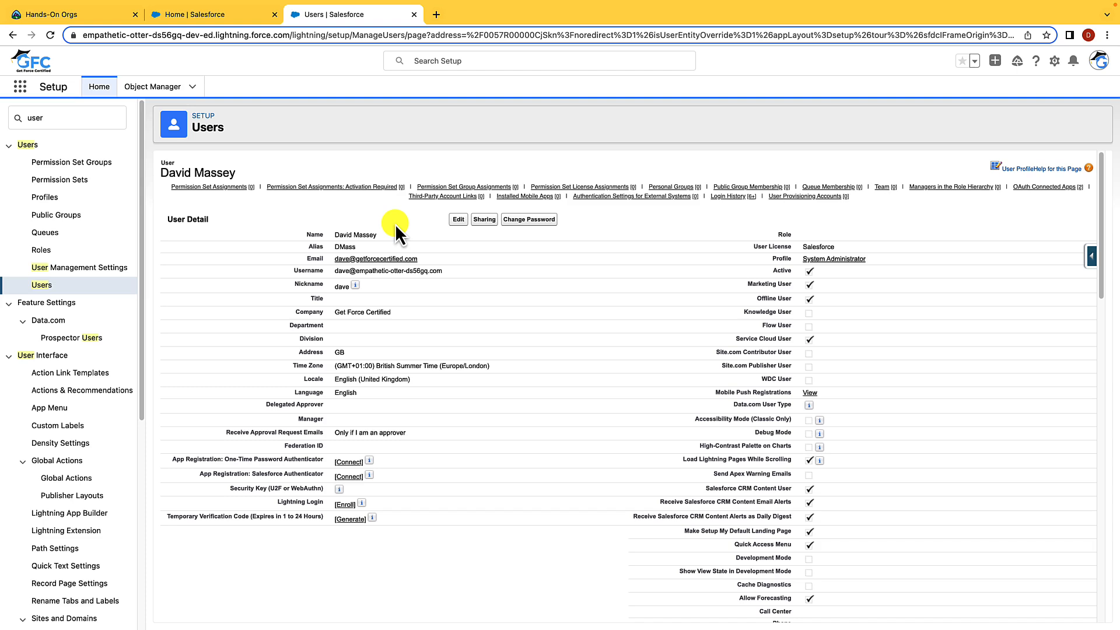
{"action": "mouse_move", "coordinate": [397, 228]}
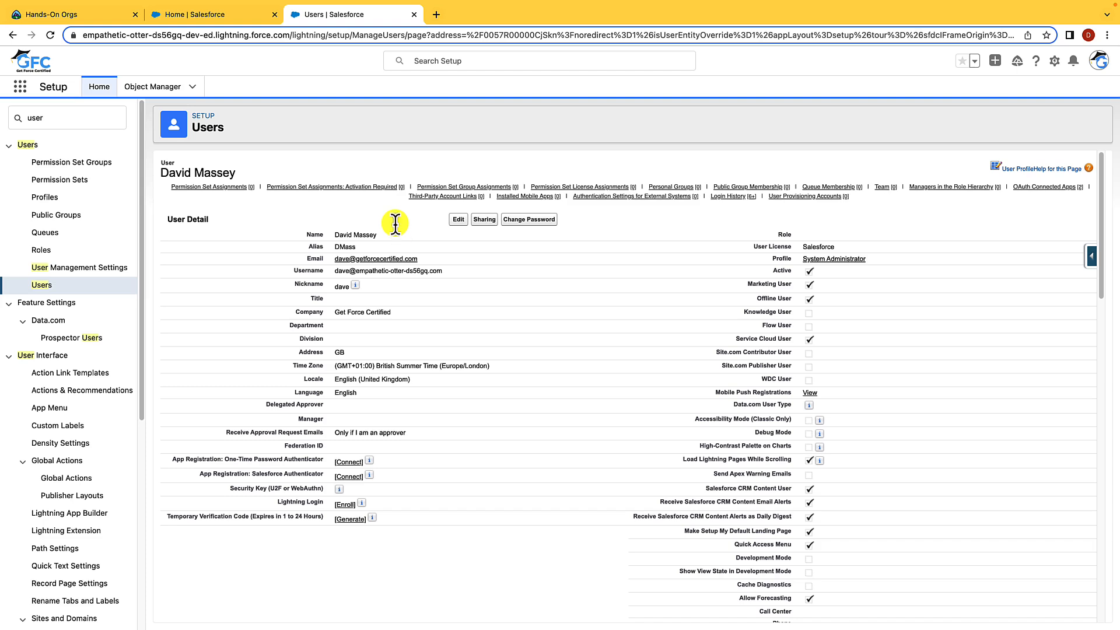
{"action": "left_click", "coordinate": [66, 116]}
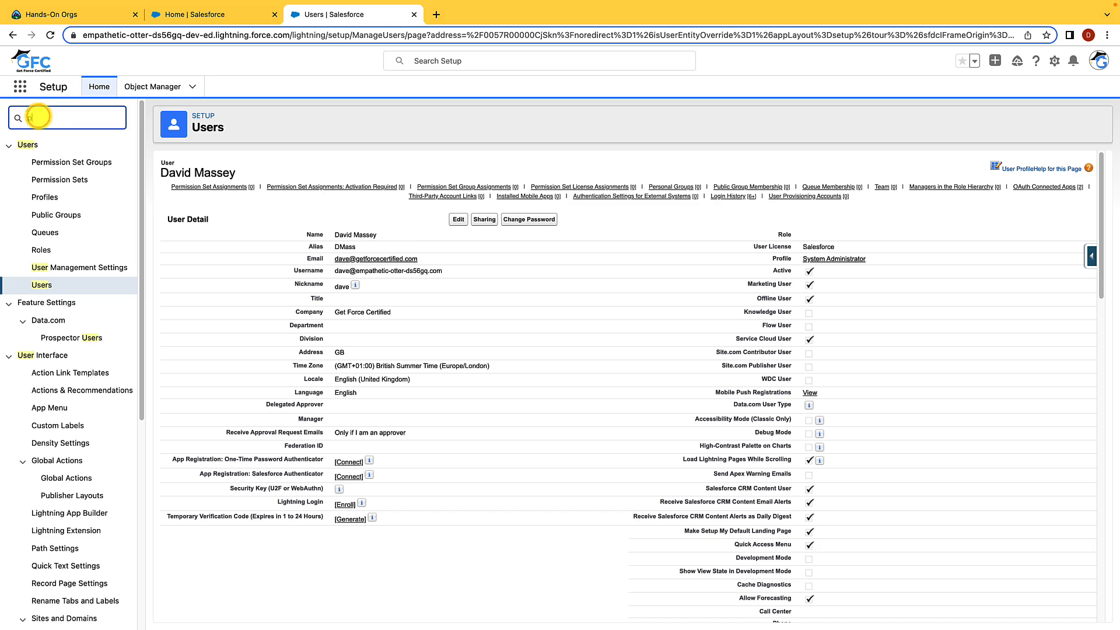
{"action": "type", "text": "profile"}
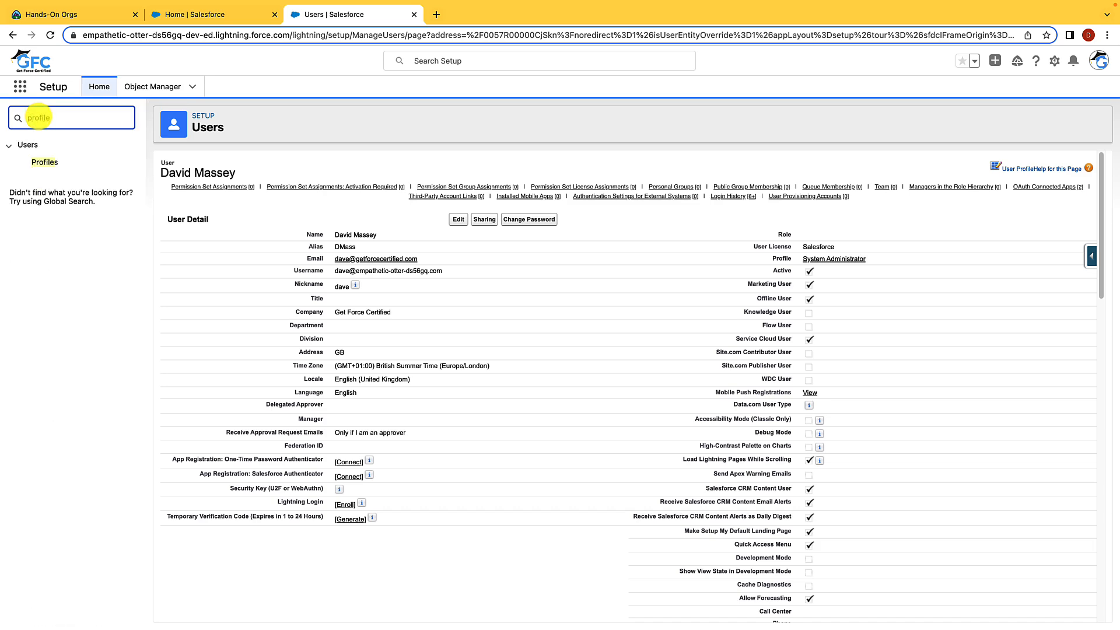
View the Profiles list, then search Quick Find for 'login'.
{"action": "left_click", "coordinate": [45, 162]}
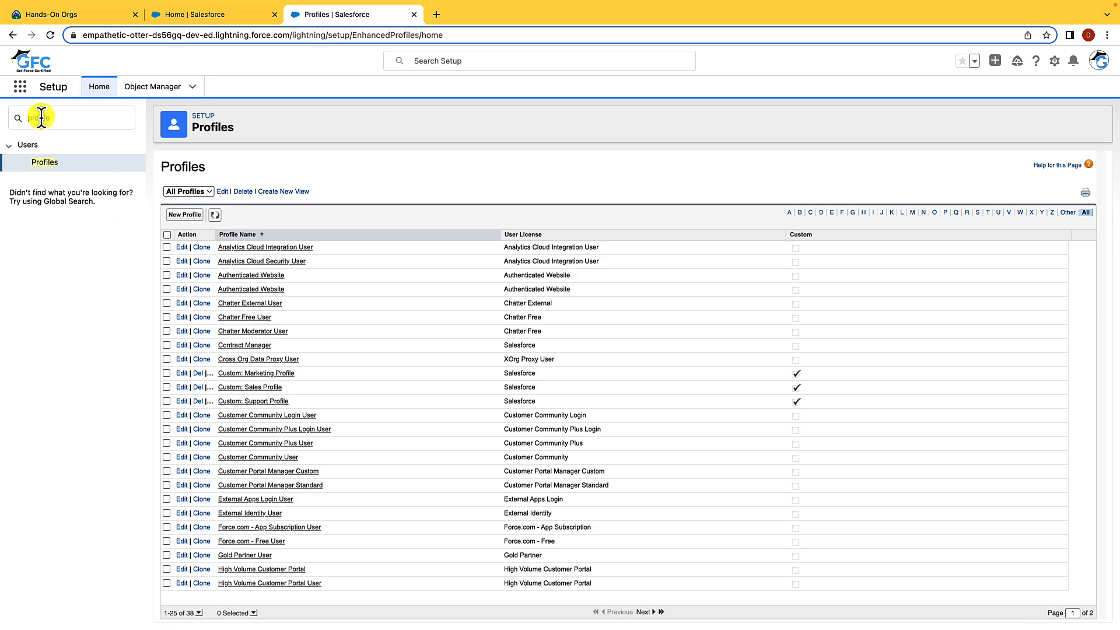
{"action": "type", "text": "login"}
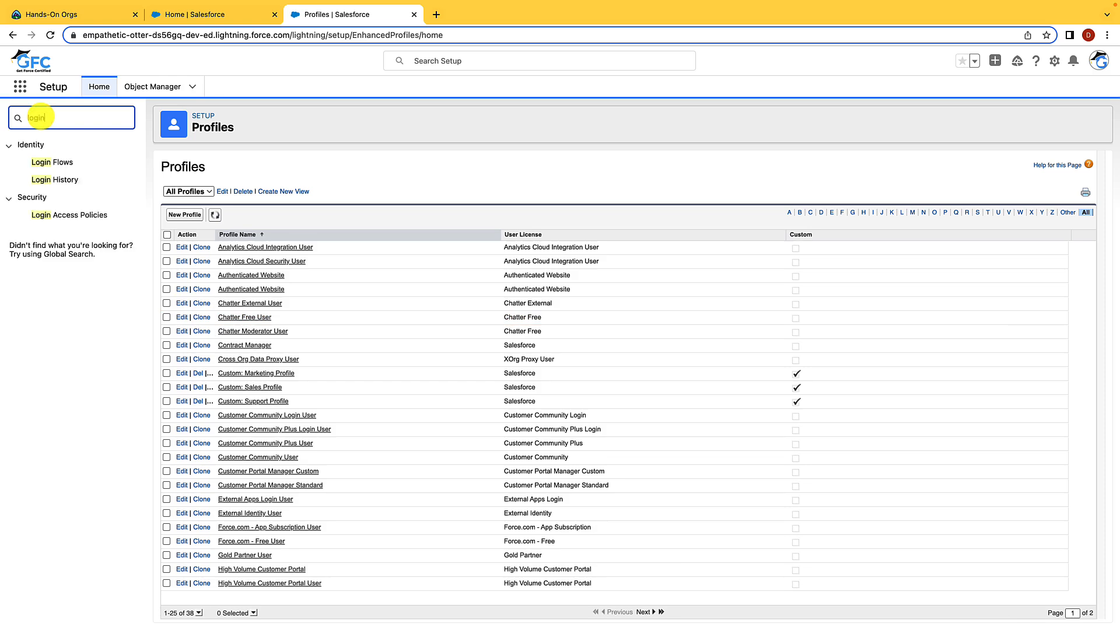
Review Login History, then bring up the View Setup Audit Trail page.
{"action": "left_click", "coordinate": [54, 180]}
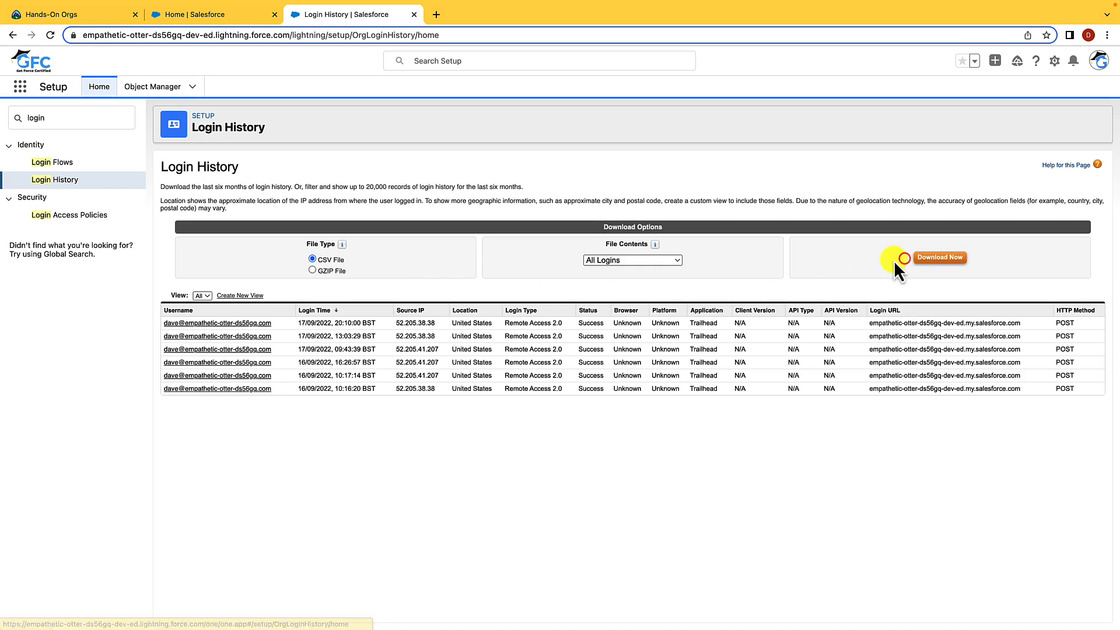
{"action": "mouse_move", "coordinate": [295, 318]}
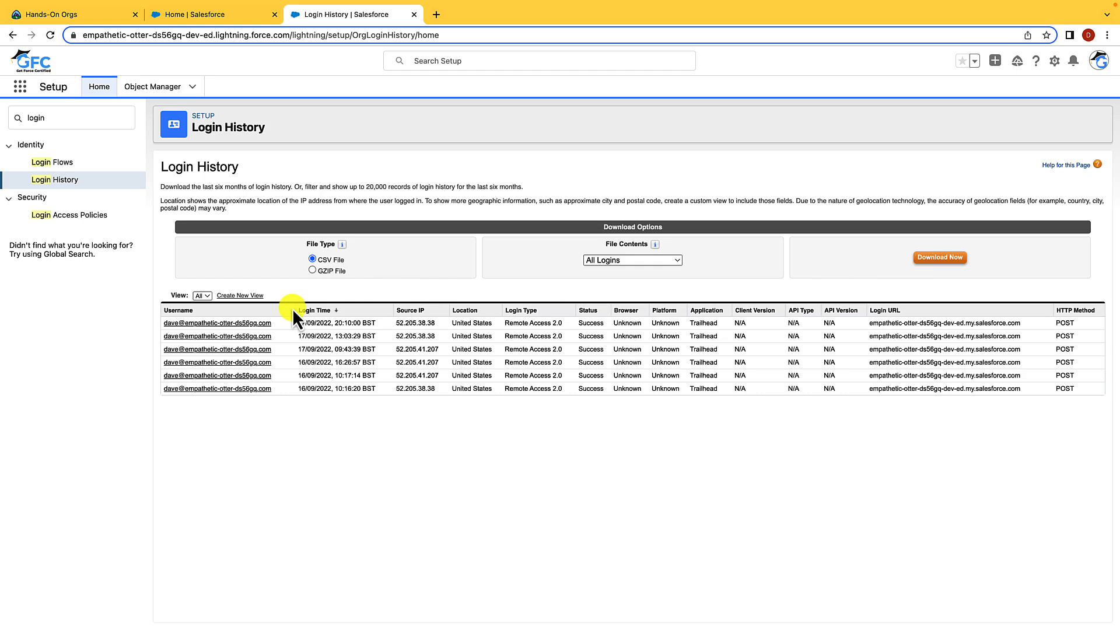
{"action": "mouse_move", "coordinate": [364, 317]}
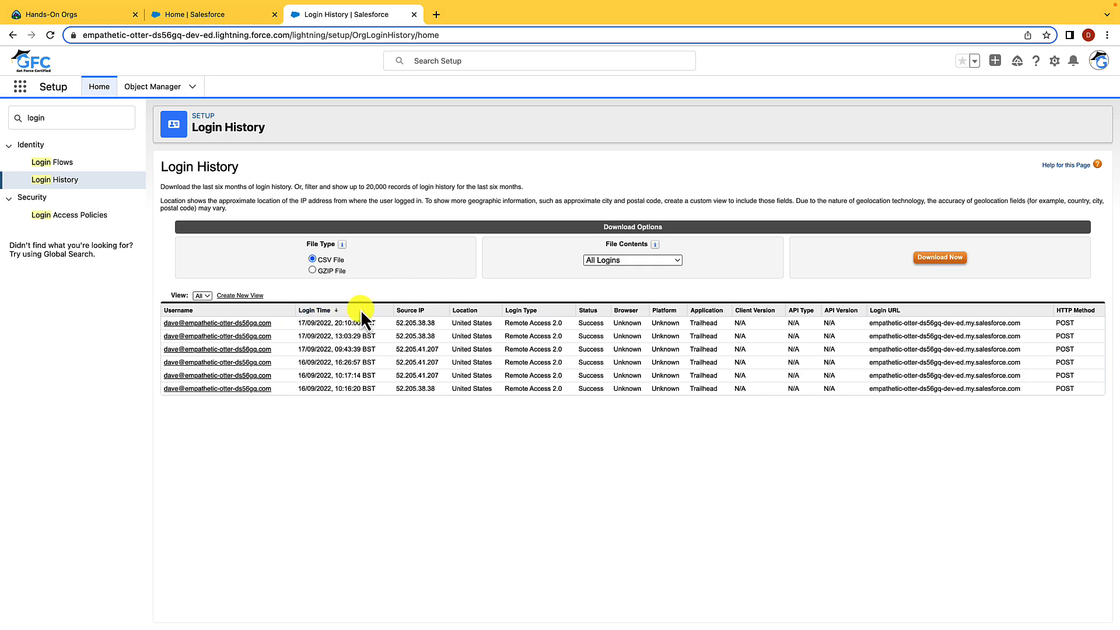
{"action": "left_click", "coordinate": [71, 117]}
{"action": "type", "text": "setup audi"}
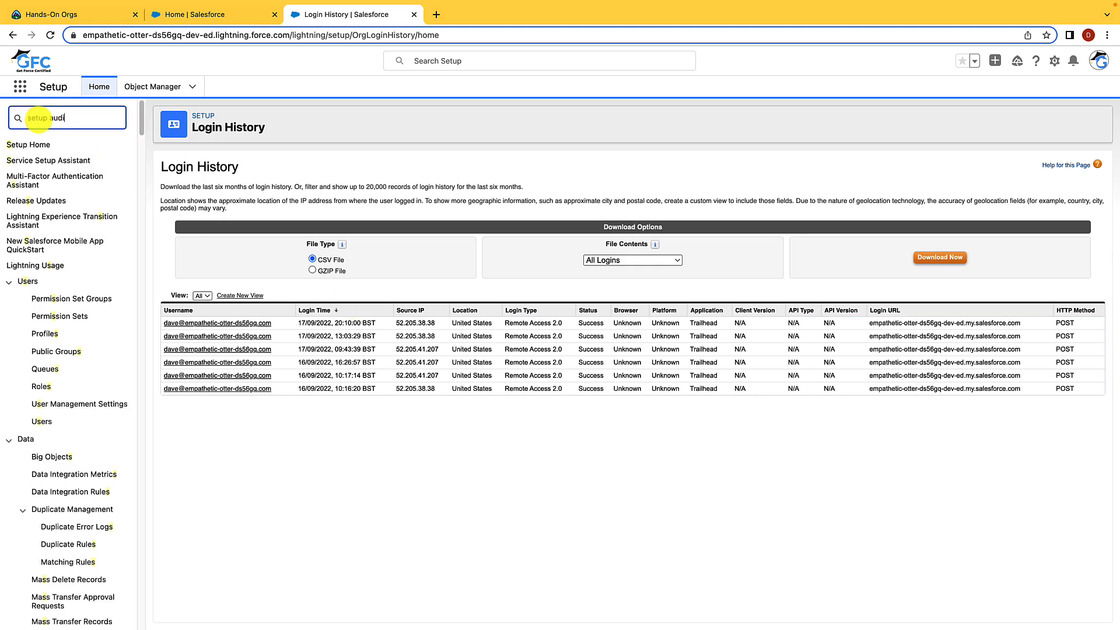
{"action": "left_click", "coordinate": [68, 162]}
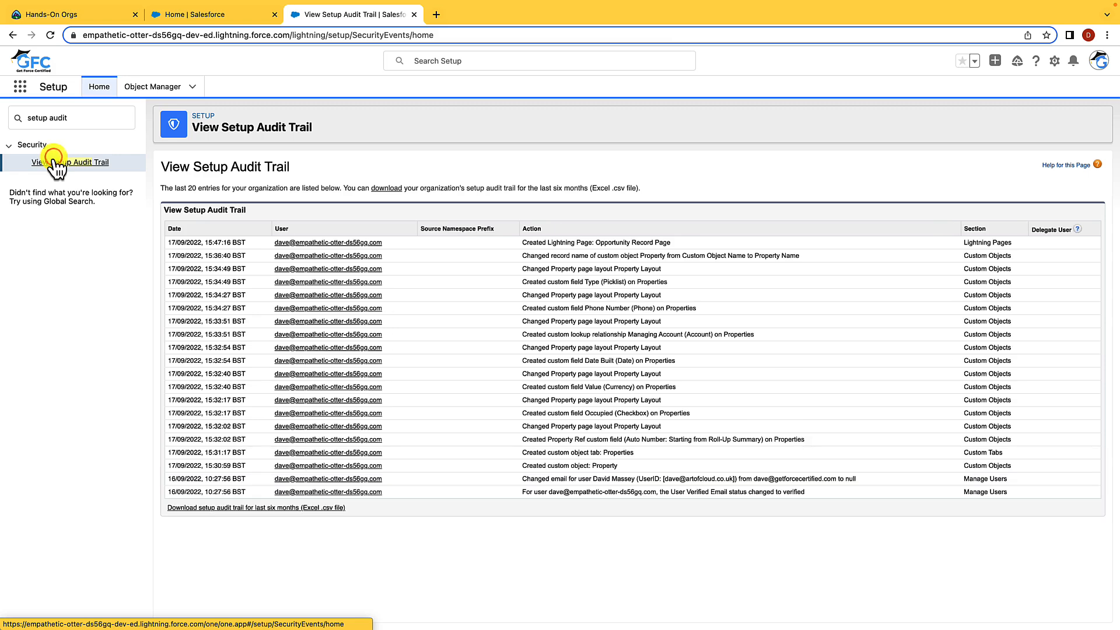